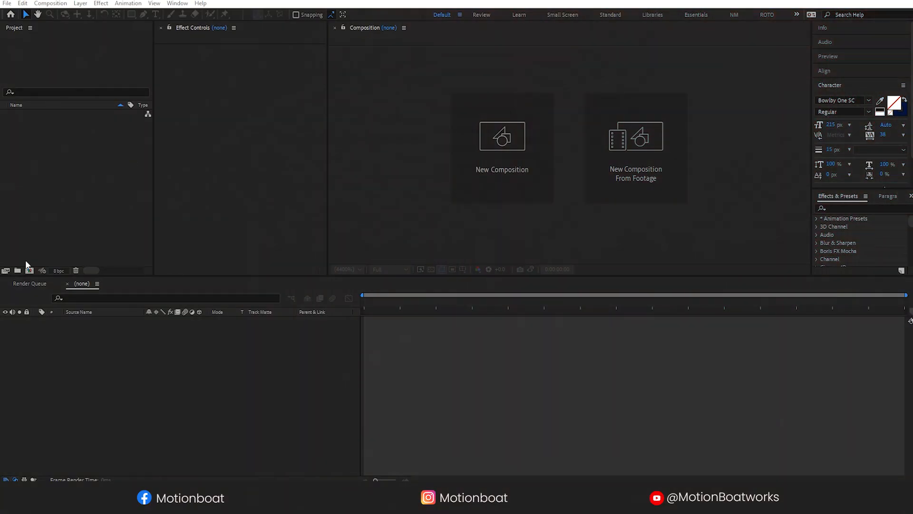
- Create a new composition with its duration set to 5:00
{"action": "left_click", "coordinate": [501, 136]}
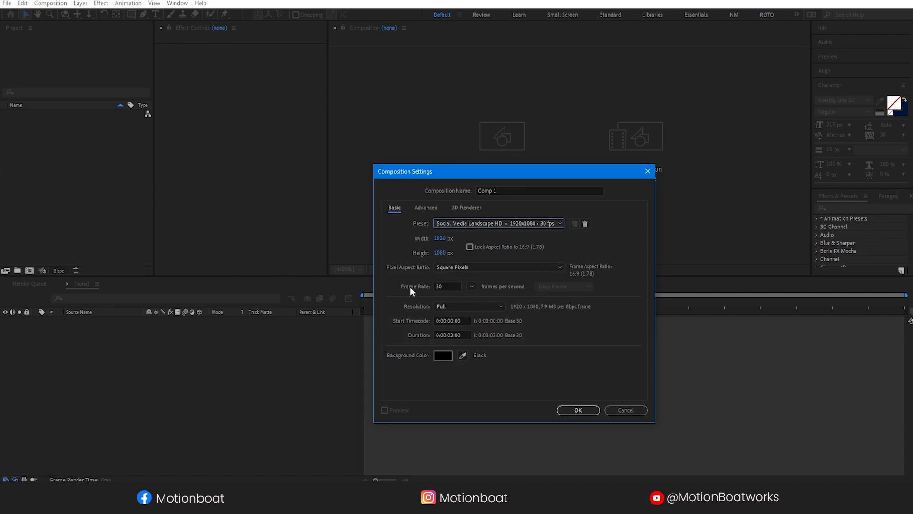
{"action": "triple_click", "coordinate": [451, 334]}
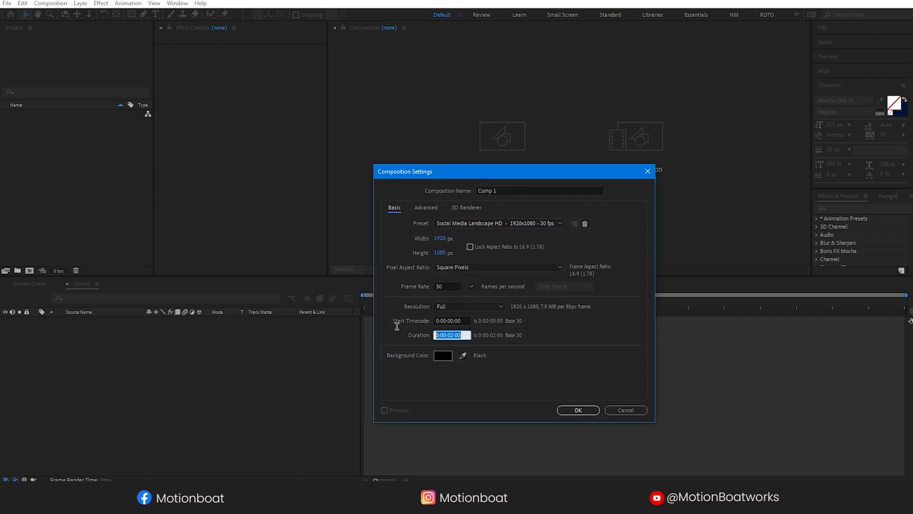
{"action": "type", "text": "5.00"}
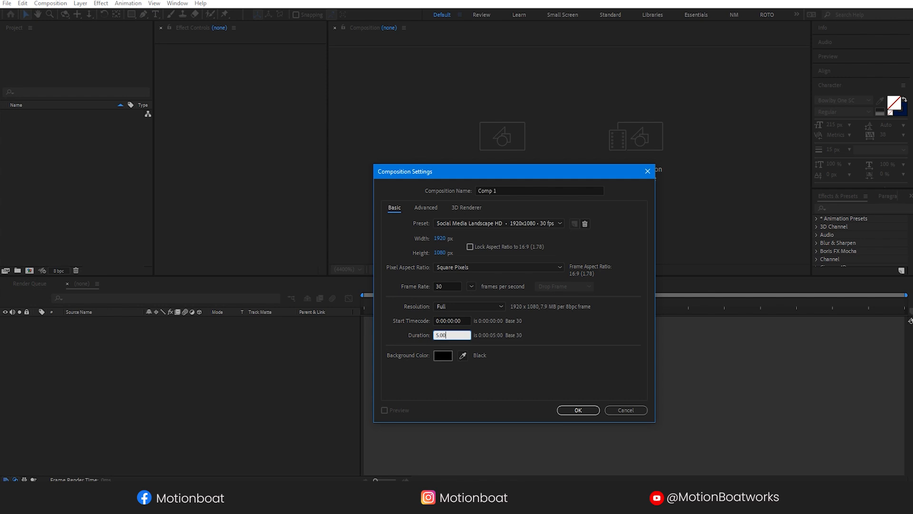
{"action": "left_click", "coordinate": [576, 409]}
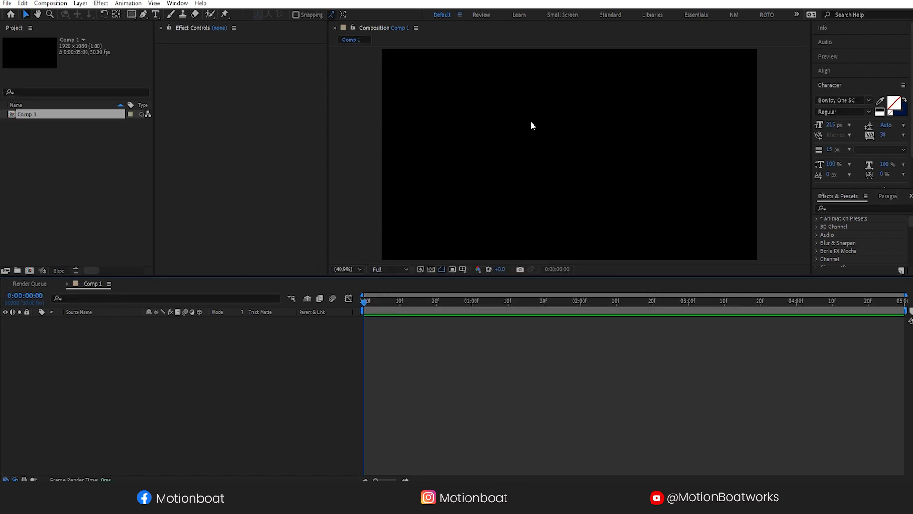
{"action": "mouse_move", "coordinate": [135, 360]}
{"action": "type", "text": "gt"}
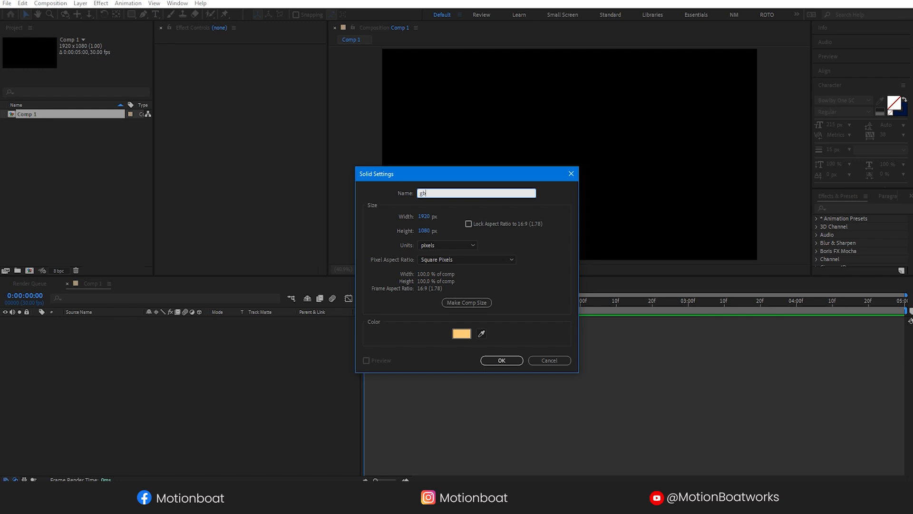
- Confirm the peach solid named BG as the full-frame background
{"action": "left_click", "coordinate": [501, 360]}
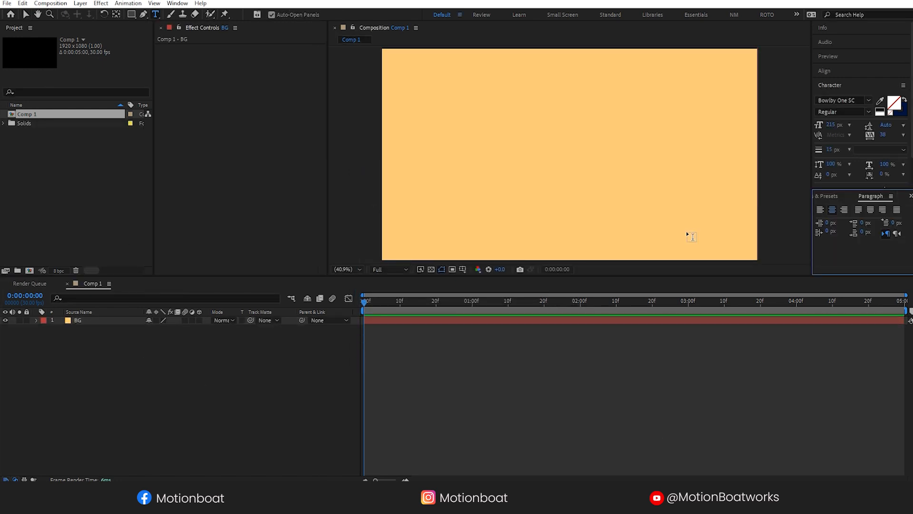
- Type 'RETRO TEXT' in the composition and colour it bright pink
{"action": "left_click", "coordinate": [484, 134]}
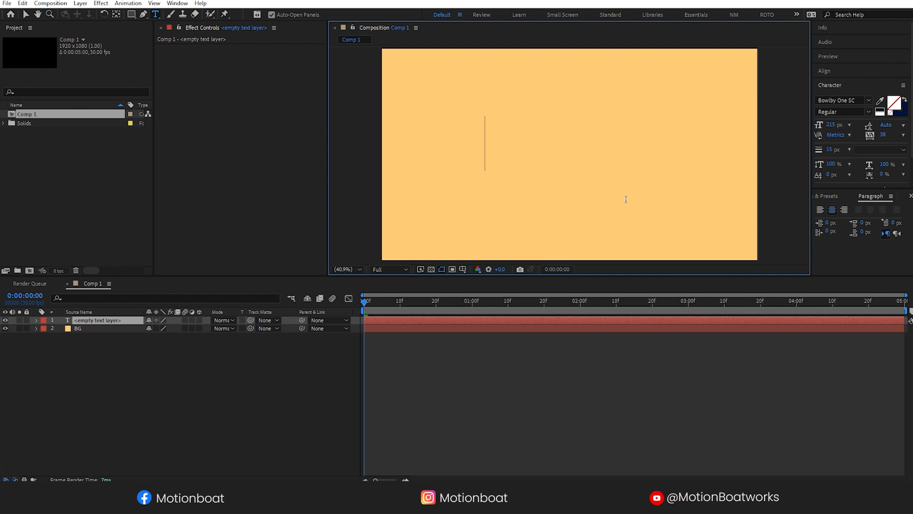
{"action": "type", "text": "RETRO TEXT"}
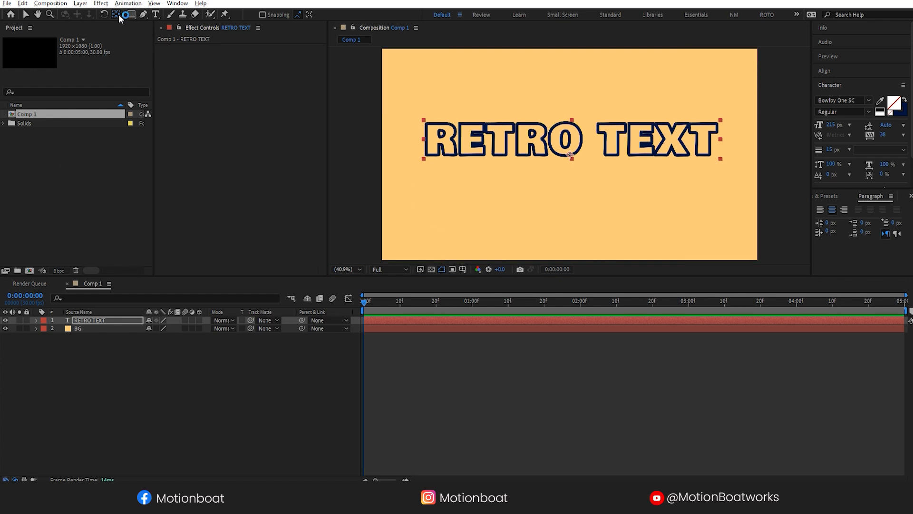
{"action": "mouse_move", "coordinate": [703, 115]}
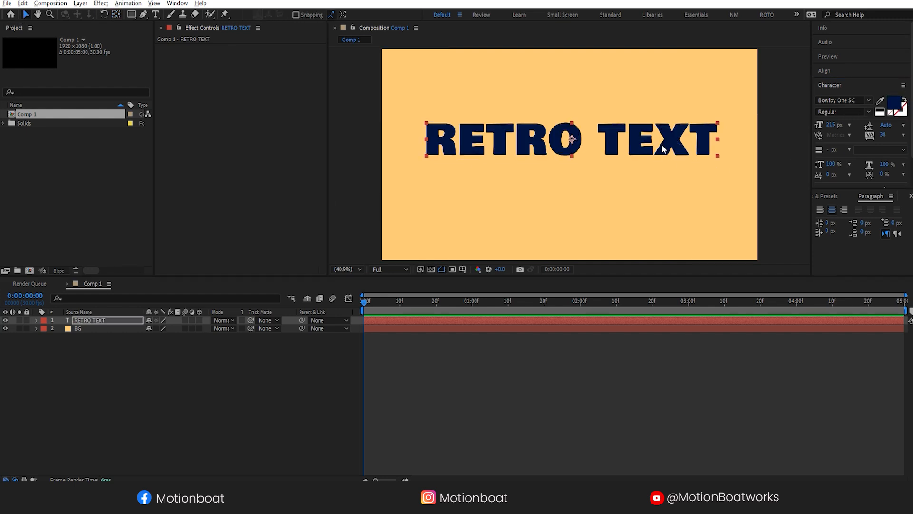
{"action": "mouse_move", "coordinate": [779, 196]}
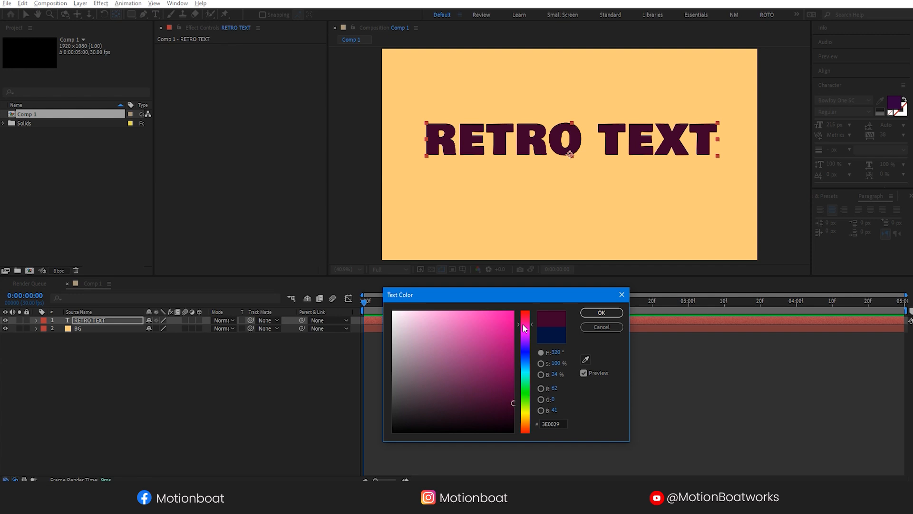
{"action": "left_click", "coordinate": [464, 309]}
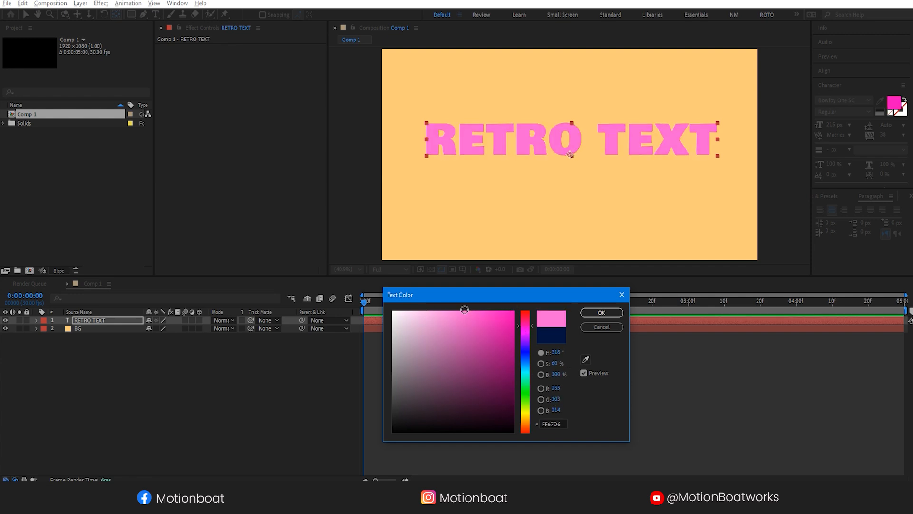
{"action": "left_click", "coordinate": [601, 313]}
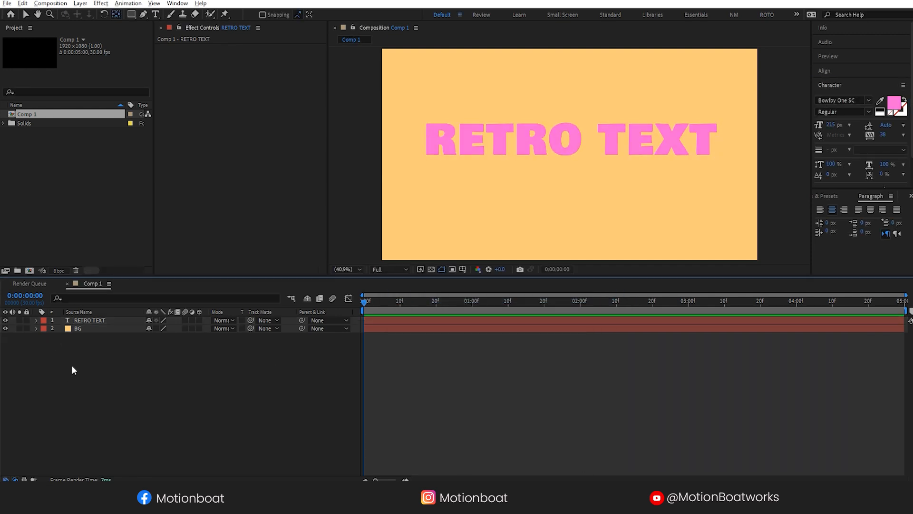
{"action": "left_click", "coordinate": [91, 320]}
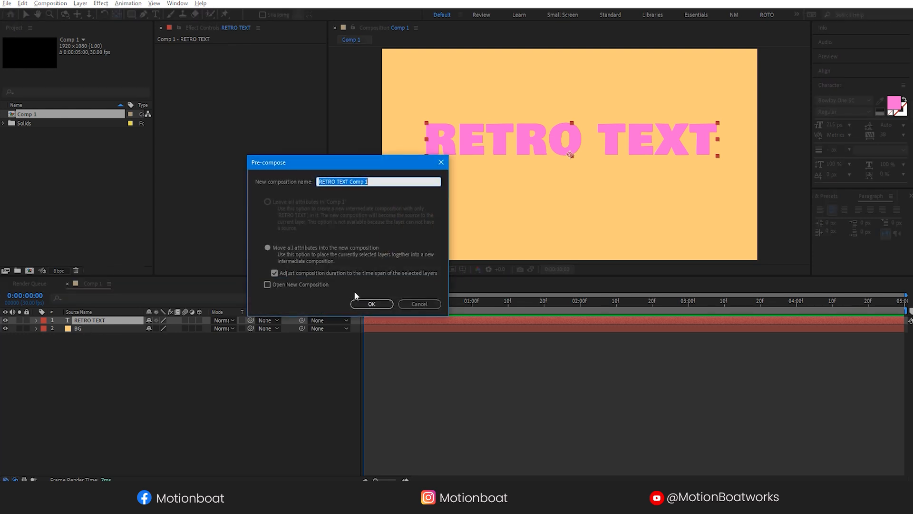
- Pre-compose the text layer under the name 'Main text'
{"action": "type", "text": "Main TEX"}
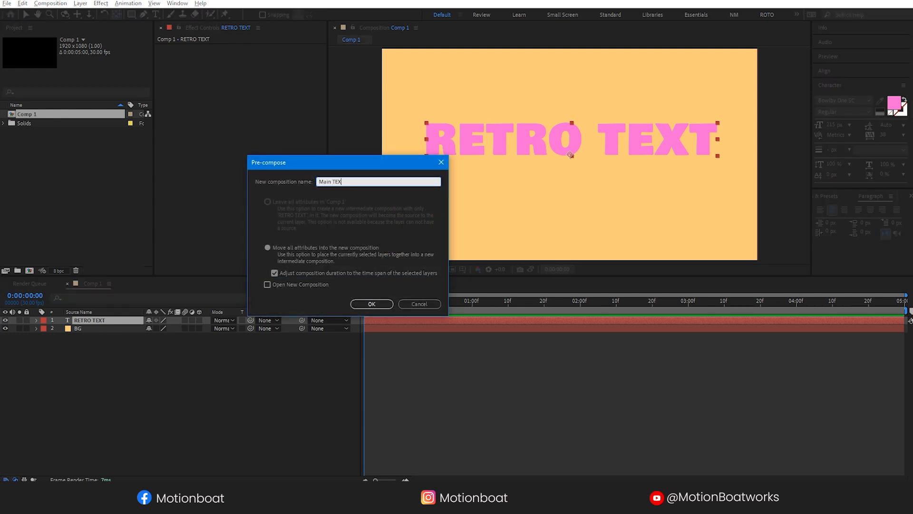
{"action": "type", "text": "Main tex"}
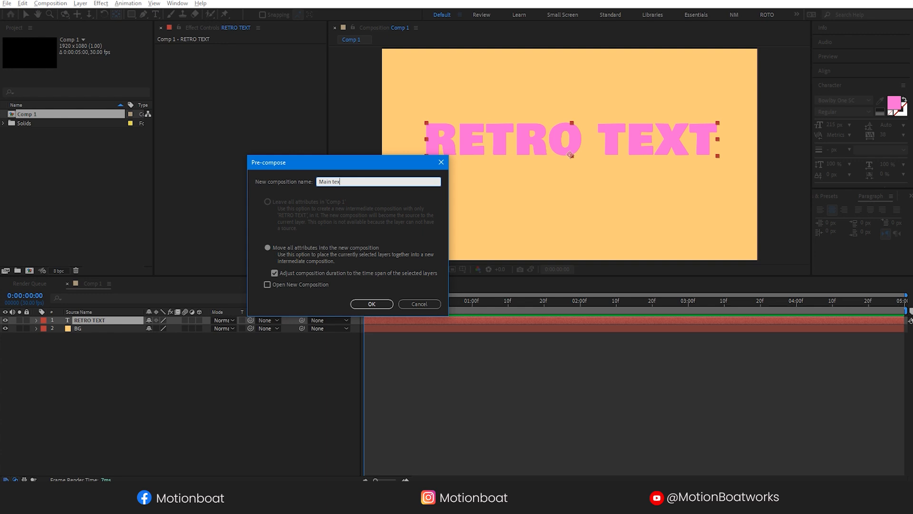
{"action": "left_click", "coordinate": [371, 303]}
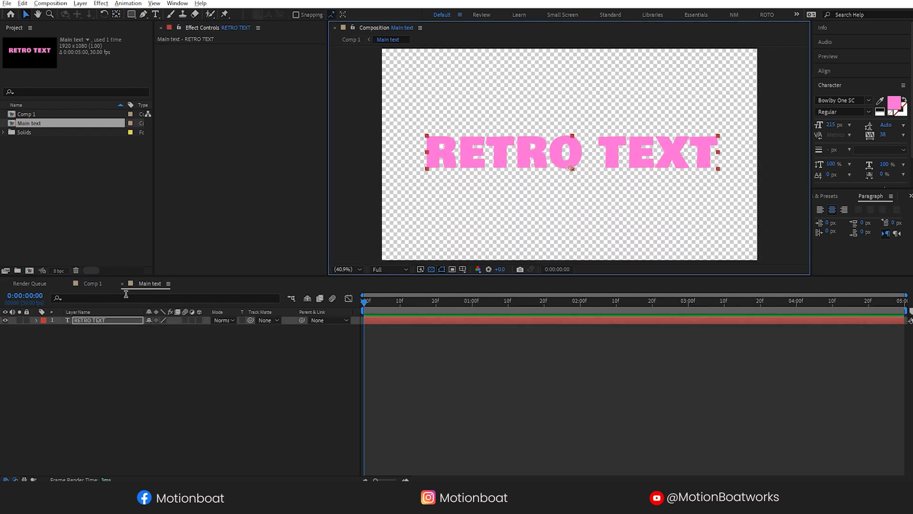
{"action": "mouse_move", "coordinate": [36, 324]}
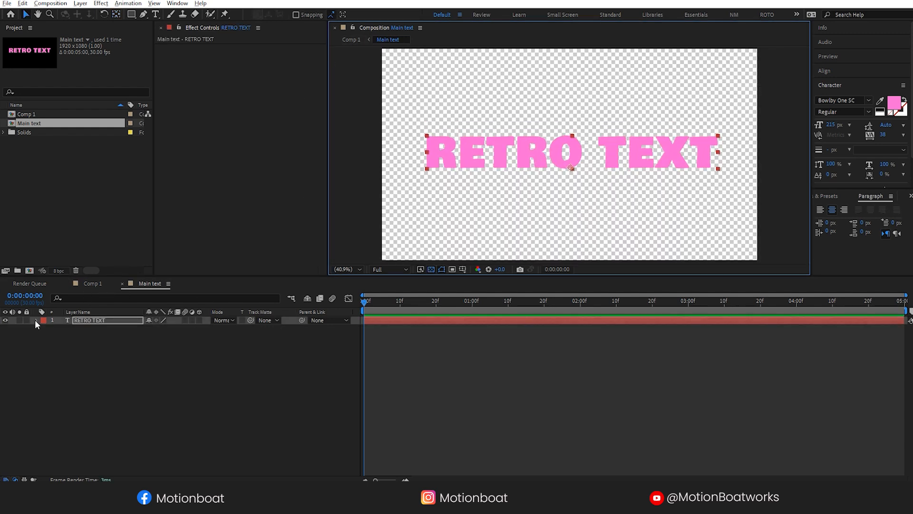
- Add a Scale animator to RETRO TEXT and keyframe it at 0%
{"action": "left_click", "coordinate": [203, 329]}
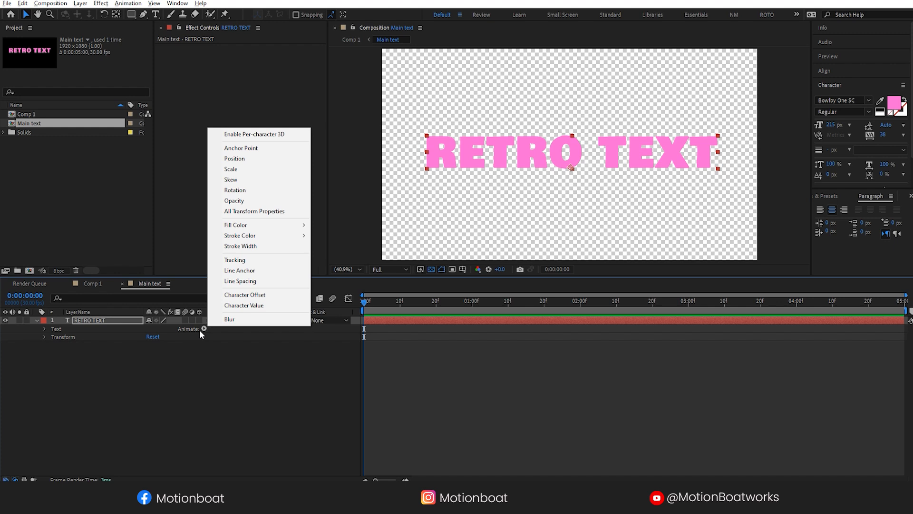
{"action": "left_click", "coordinate": [254, 210]}
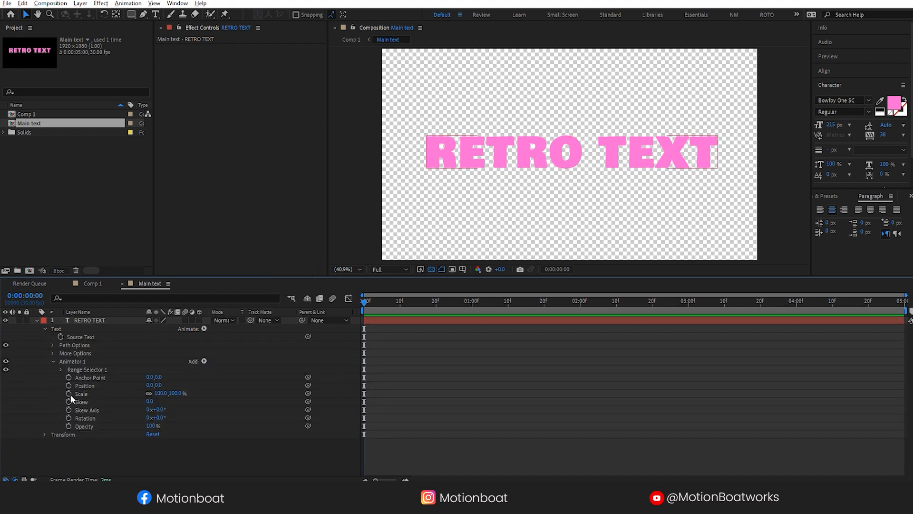
{"action": "left_click", "coordinate": [69, 393]}
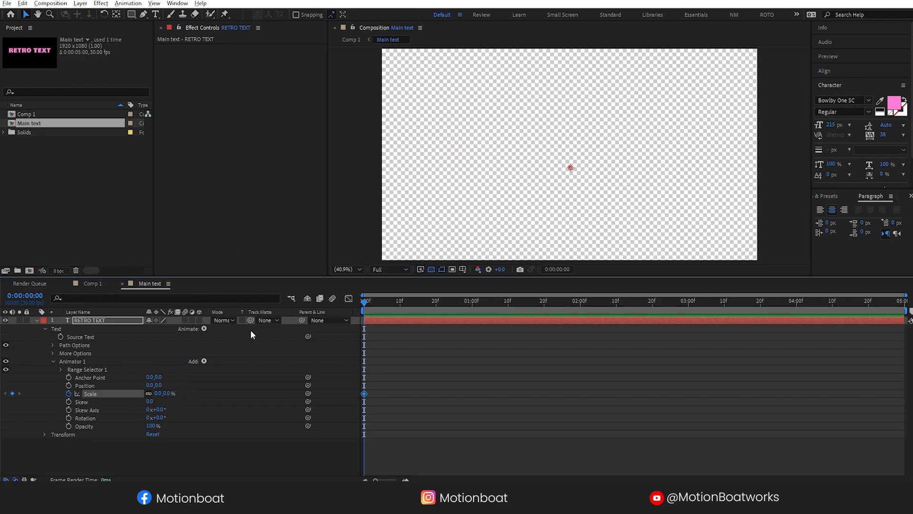
{"action": "mouse_move", "coordinate": [474, 306]}
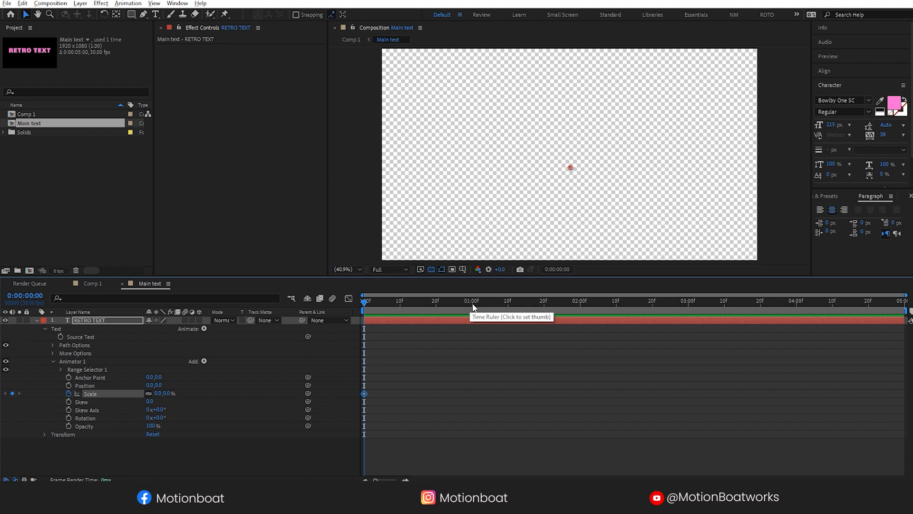
- Keyframe the range selector Offset at one second
{"action": "left_click", "coordinate": [472, 301]}
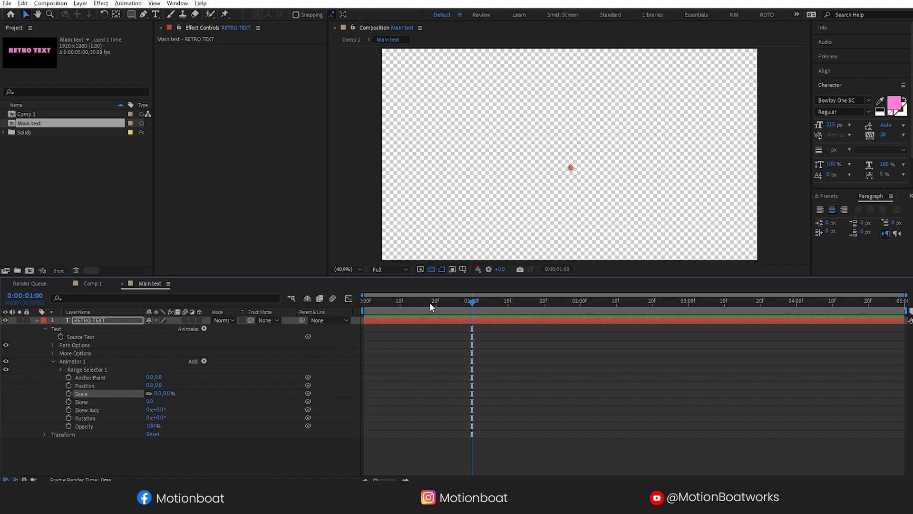
{"action": "left_click", "coordinate": [60, 369]}
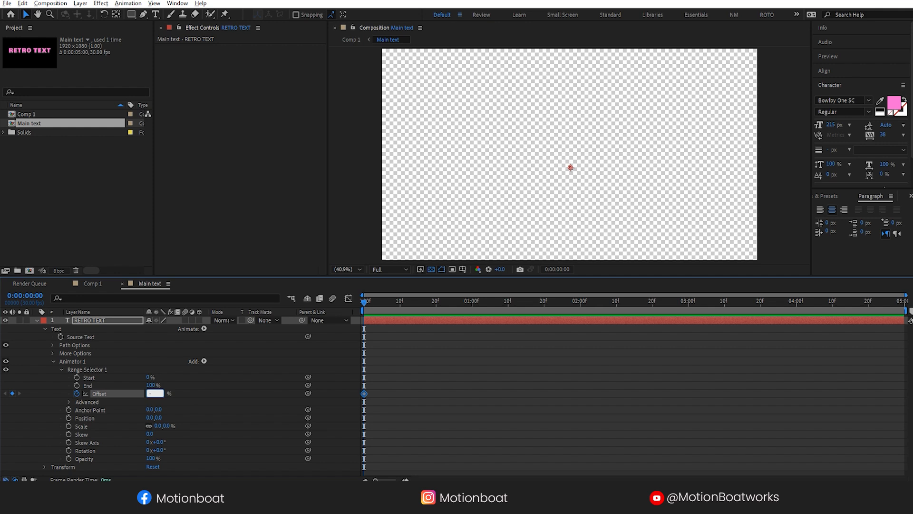
{"action": "left_click", "coordinate": [471, 300]}
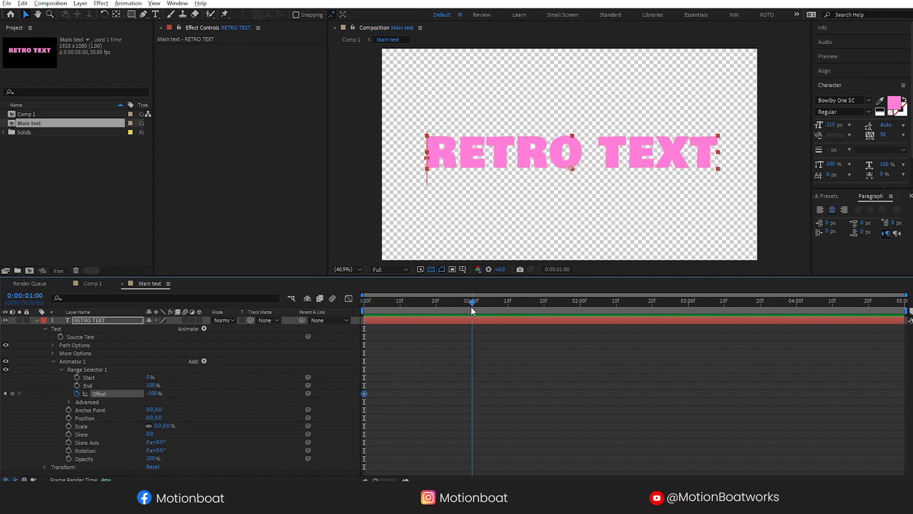
{"action": "double_click", "coordinate": [153, 394]}
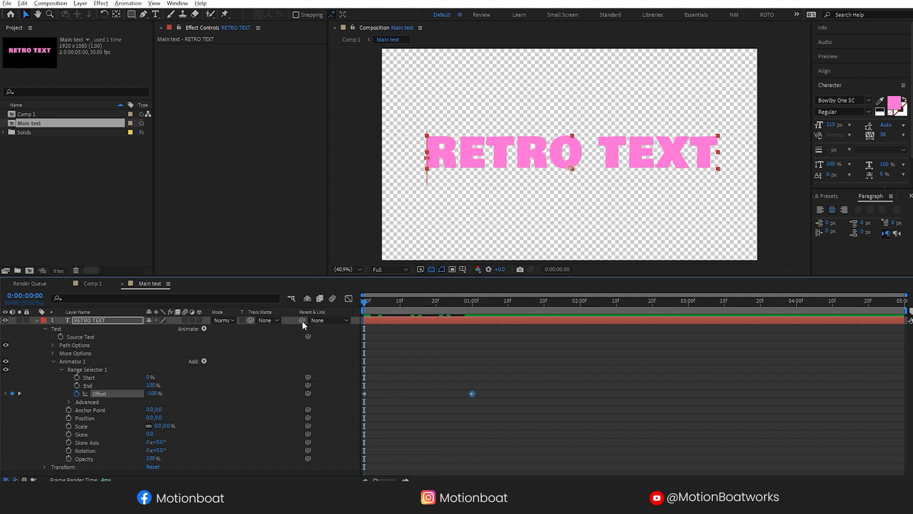
- Set the range selector shape to Ramp Up in the advanced options
{"action": "left_click", "coordinate": [70, 402]}
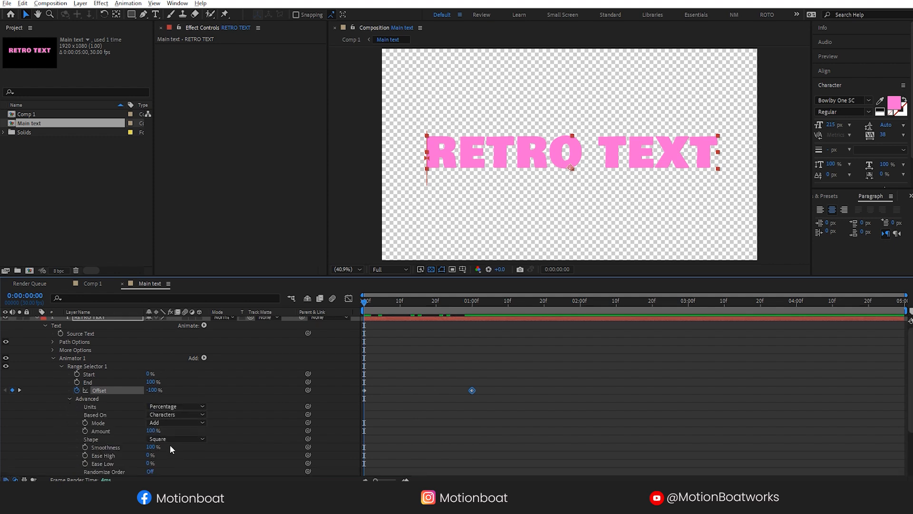
{"action": "left_click", "coordinate": [175, 438]}
{"action": "type", "text": "50"}
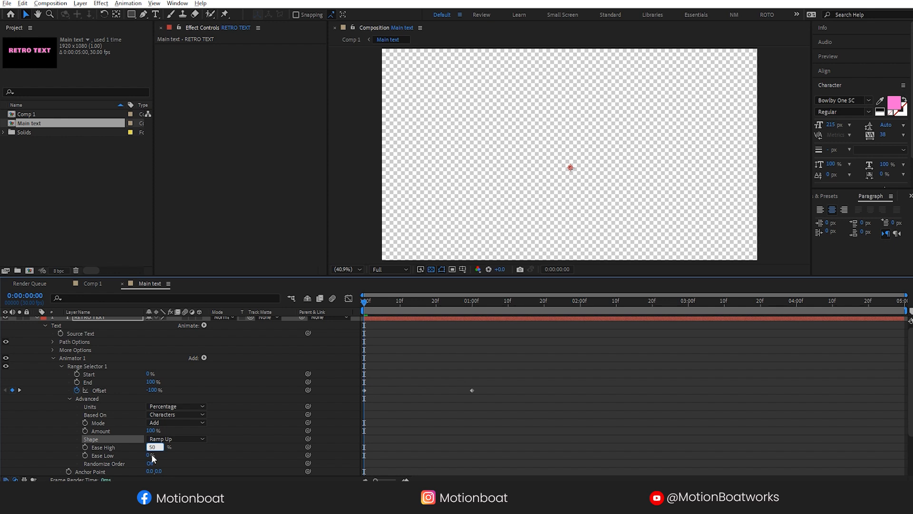
{"action": "left_click", "coordinate": [153, 454]}
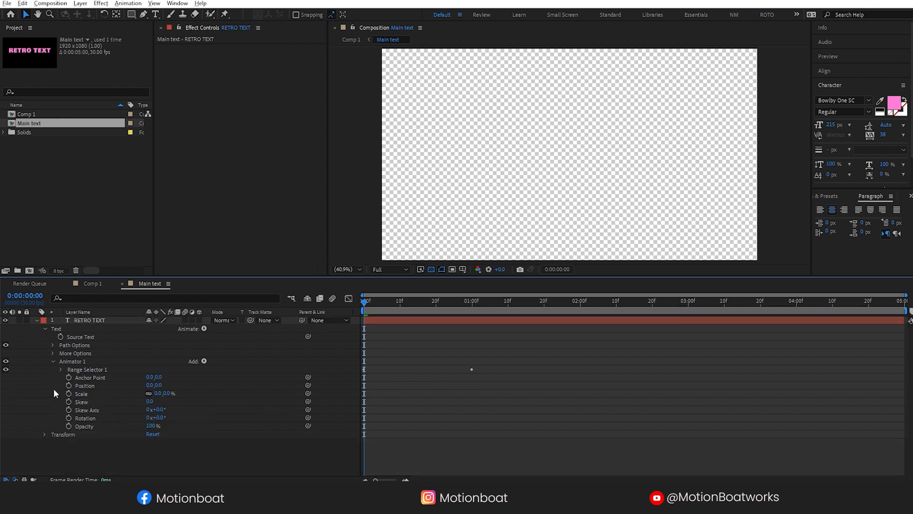
{"action": "double_click", "coordinate": [161, 377]}
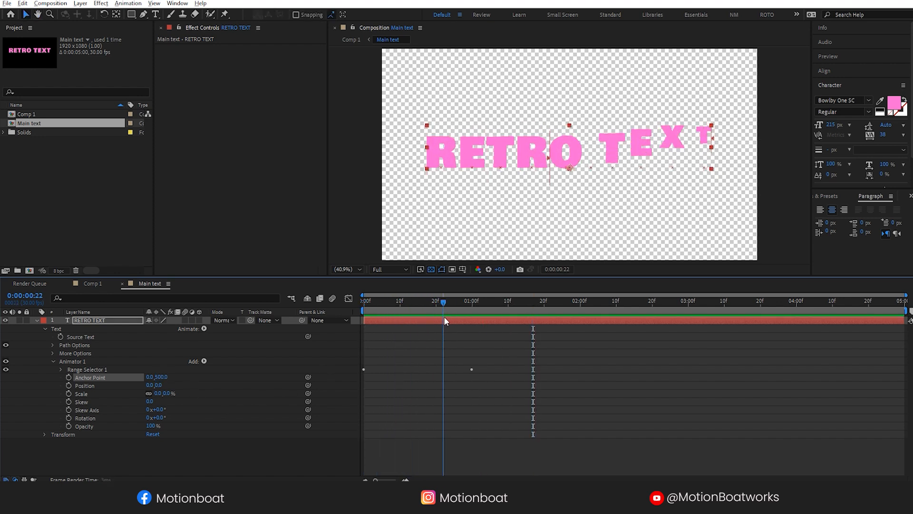
- Add an Inner Shadow layer style to RETRO TEXT and reveal its settings
{"action": "left_click", "coordinate": [470, 300]}
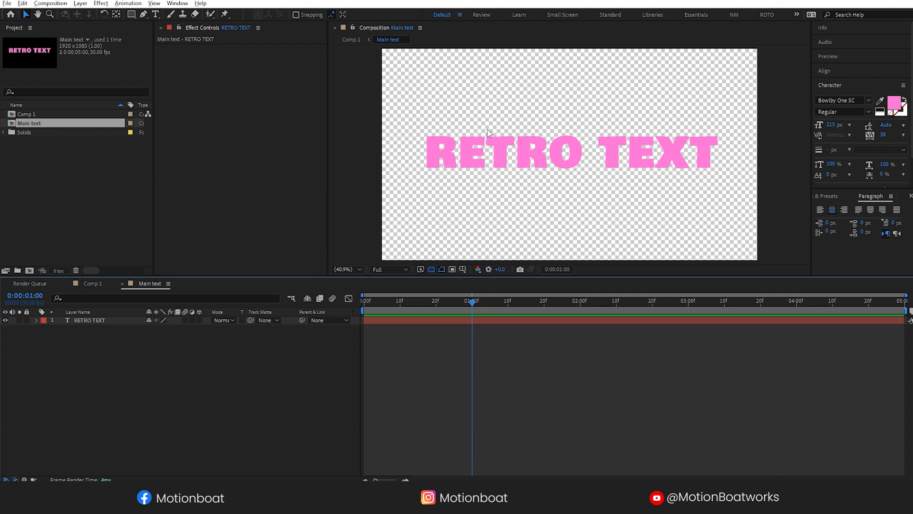
{"action": "left_click", "coordinate": [345, 269]}
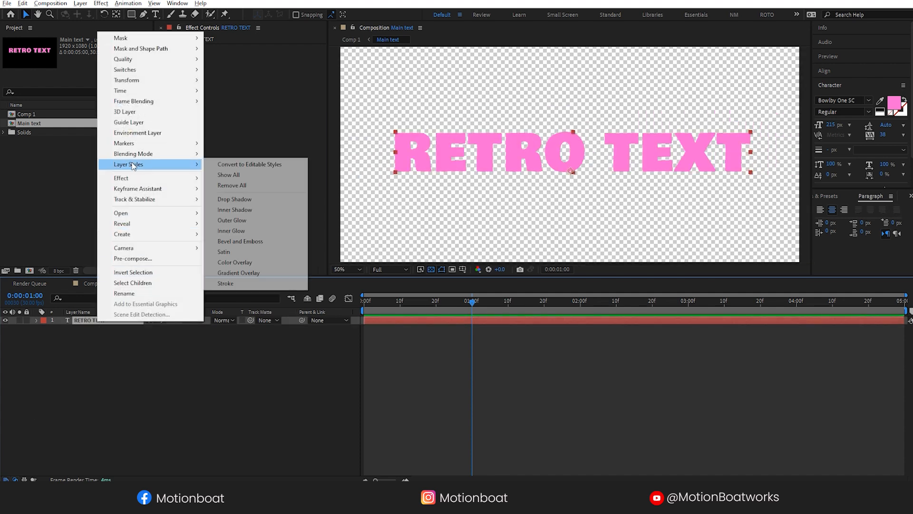
{"action": "left_click", "coordinate": [235, 209]}
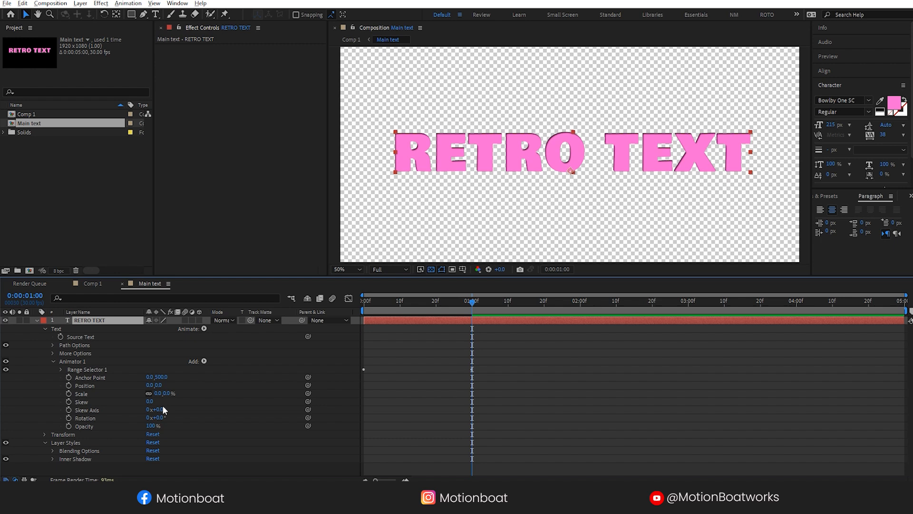
{"action": "left_click", "coordinate": [45, 328]}
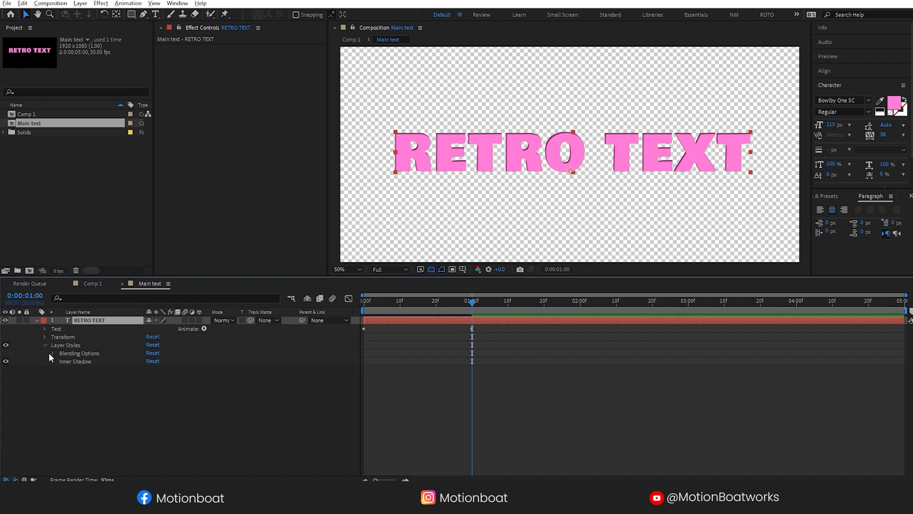
{"action": "left_click", "coordinate": [45, 361]}
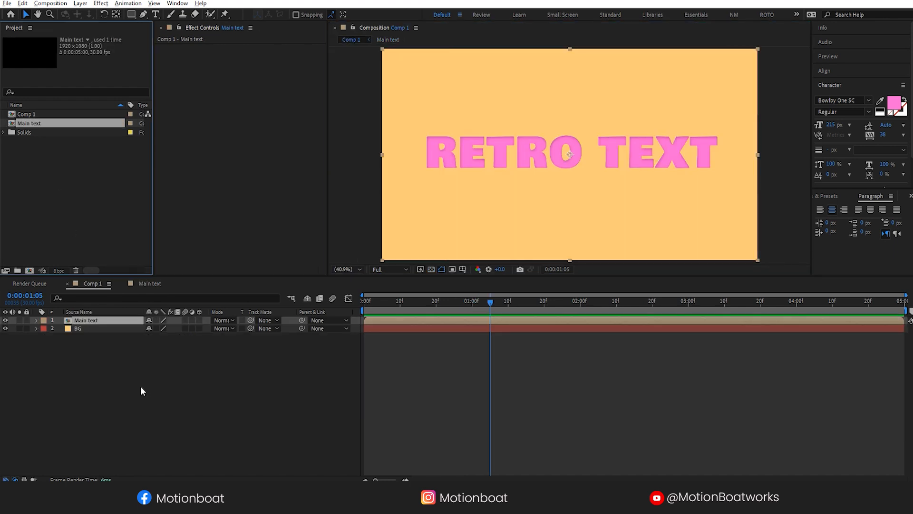
{"action": "mouse_move", "coordinate": [41, 129]}
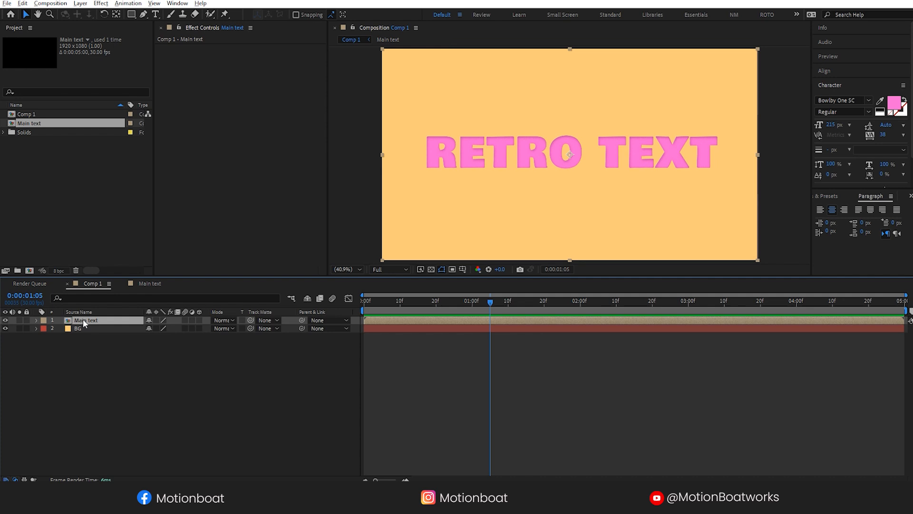
- Set the inner shadow colour and give the duplicated text a dark navy outline
{"action": "right_click", "coordinate": [88, 328]}
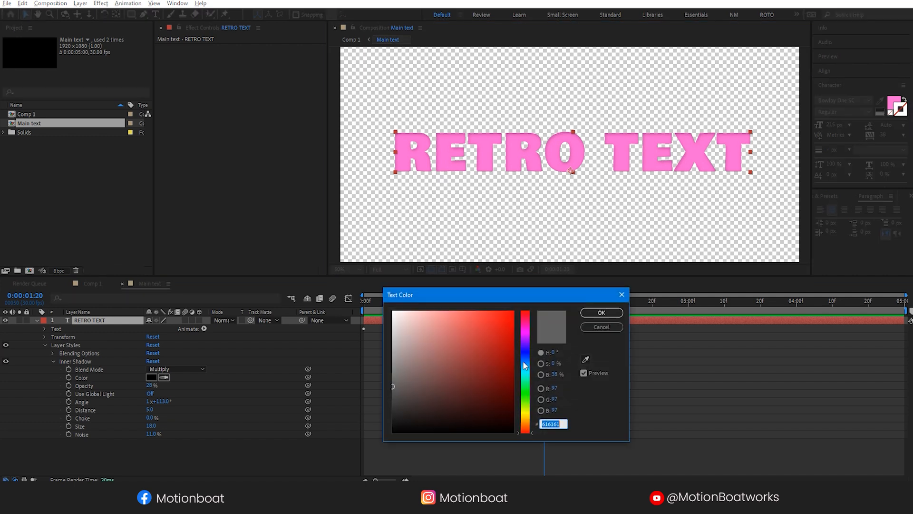
{"action": "left_click", "coordinate": [601, 313]}
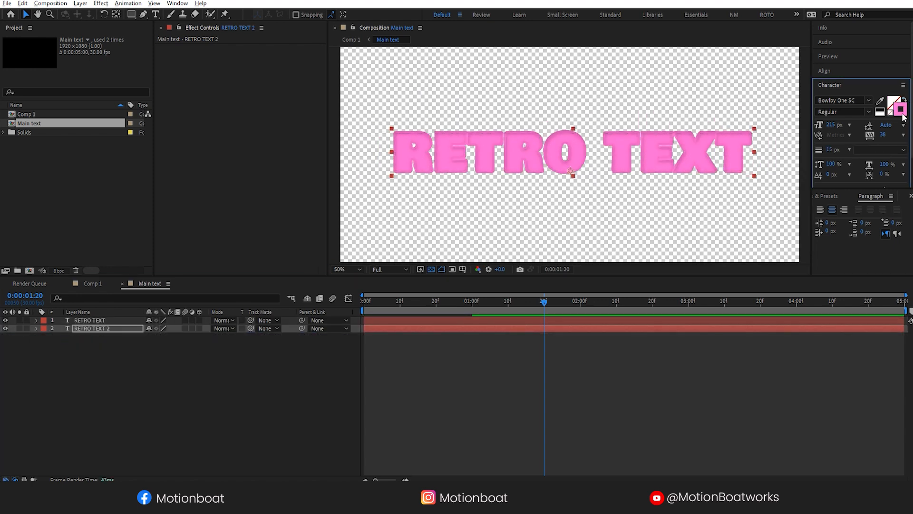
{"action": "left_click", "coordinate": [897, 105]}
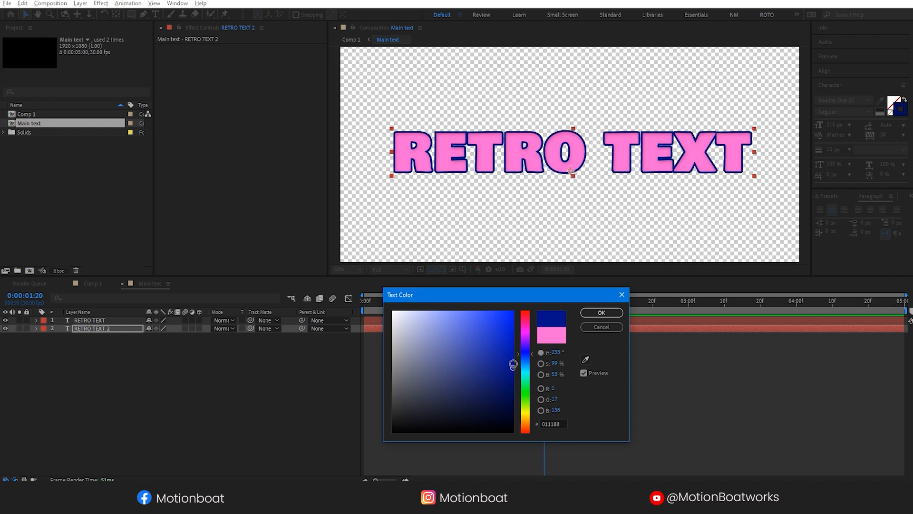
{"action": "left_click", "coordinate": [601, 313]}
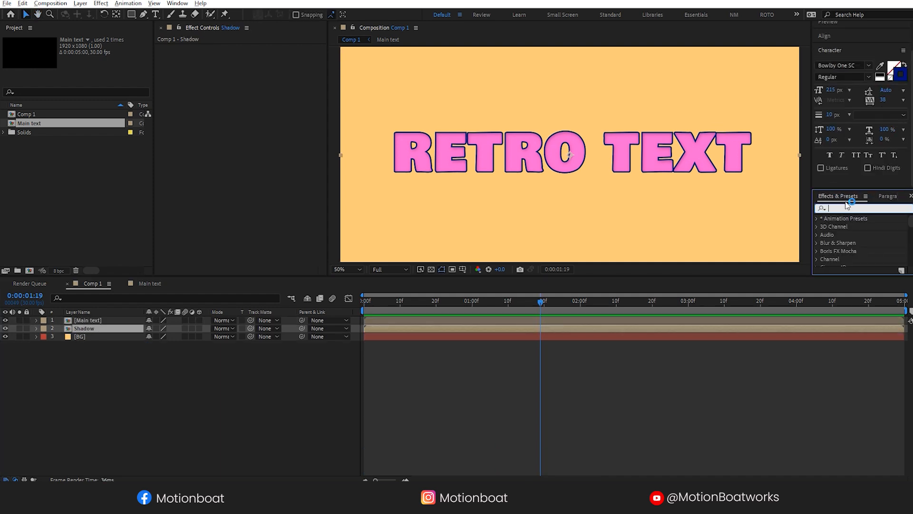
- Apply Drop Shadow to the Shadow layer with a navy shadow colour
{"action": "type", "text": "Drop s"}
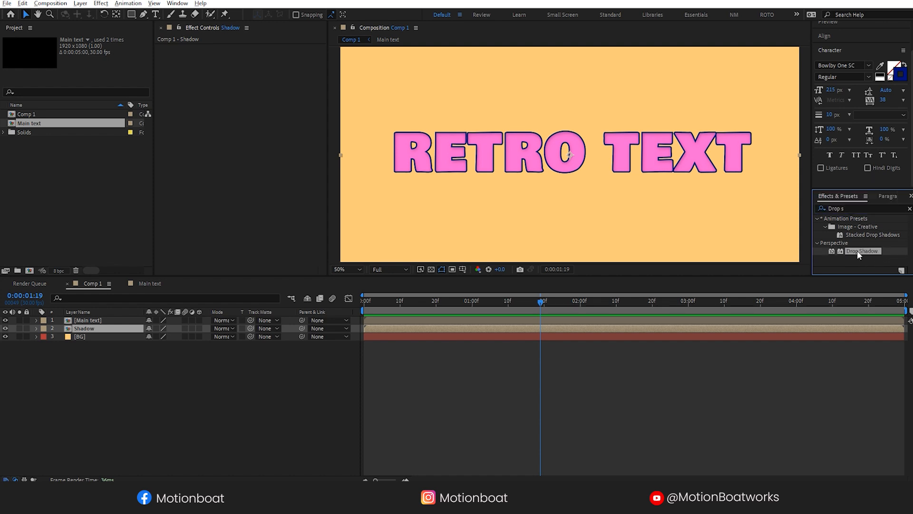
{"action": "double_click", "coordinate": [862, 251]}
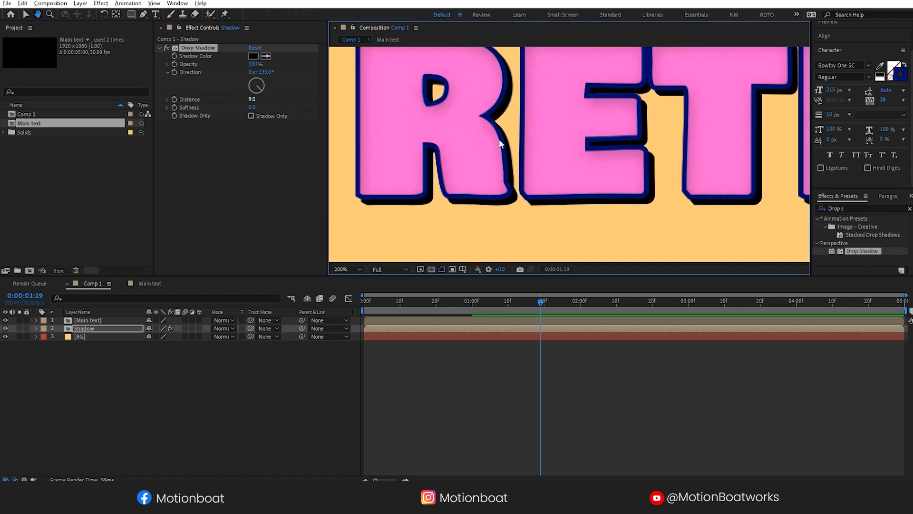
{"action": "left_click", "coordinate": [253, 56]}
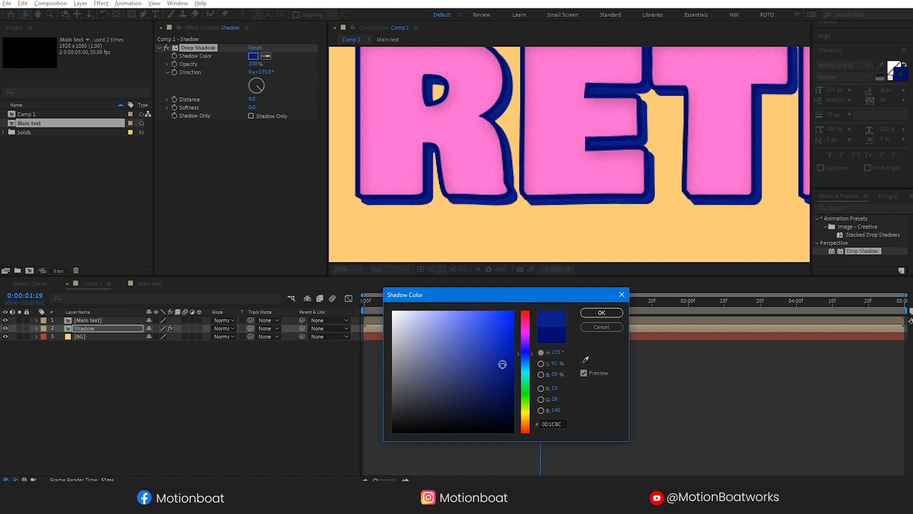
{"action": "left_click", "coordinate": [601, 313]}
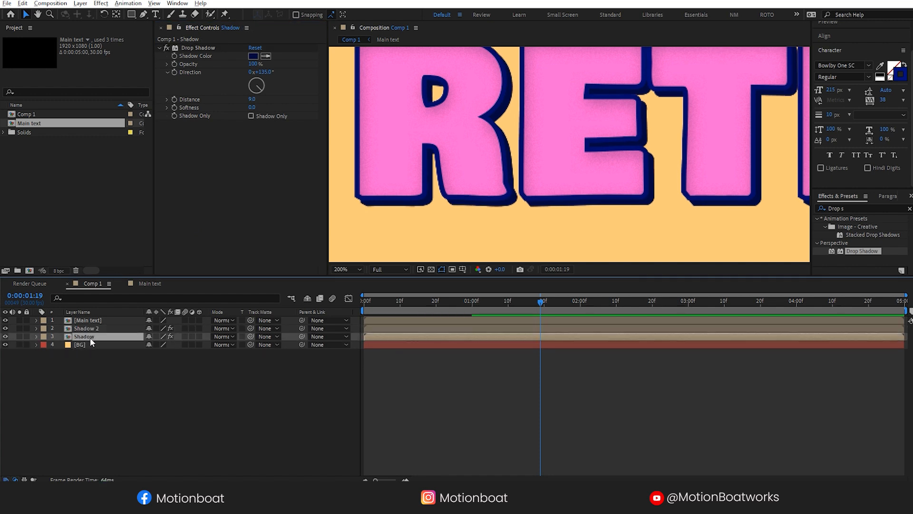
- Duplicate the Shadow layer and increase the fourth copy's drop shadow distance
{"action": "left_click", "coordinate": [86, 327]}
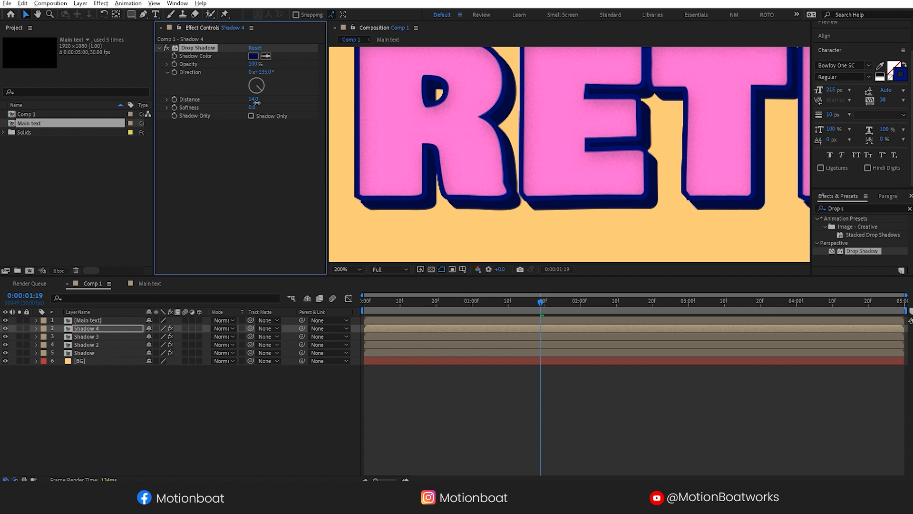
{"action": "left_click", "coordinate": [253, 99]}
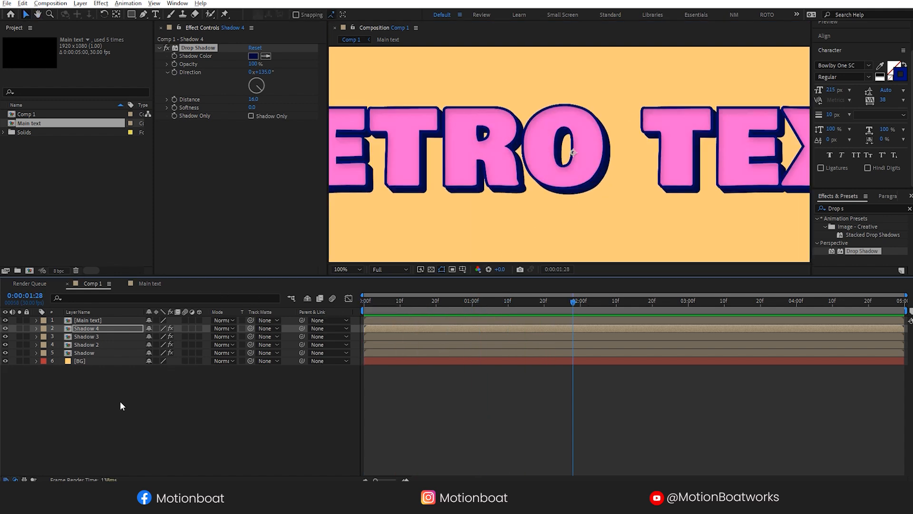
{"action": "left_click", "coordinate": [342, 269]}
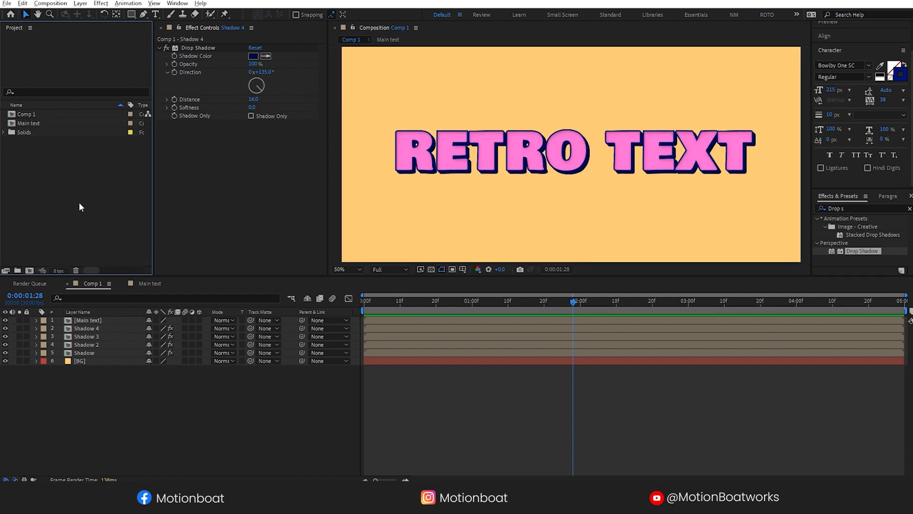
- Import the foggy atmosphere JPG into the project from the Project panel
{"action": "right_click", "coordinate": [80, 207]}
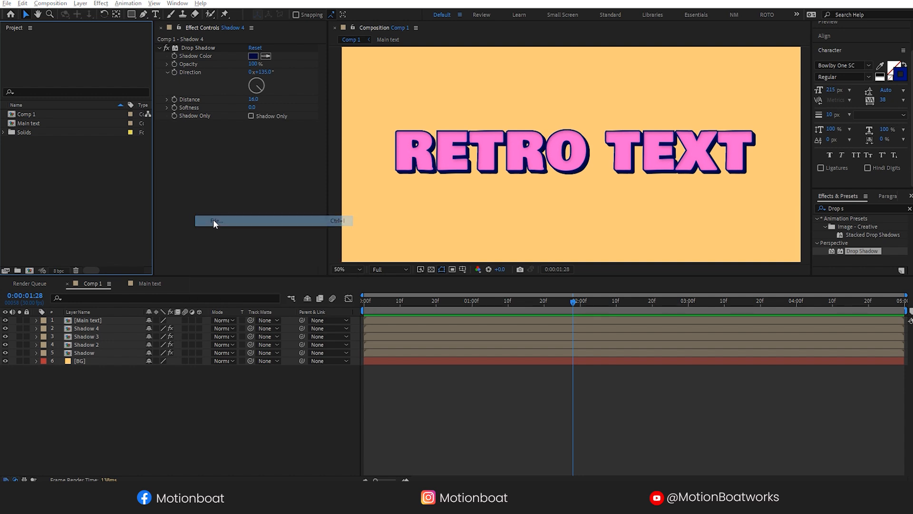
{"action": "left_click", "coordinate": [216, 221]}
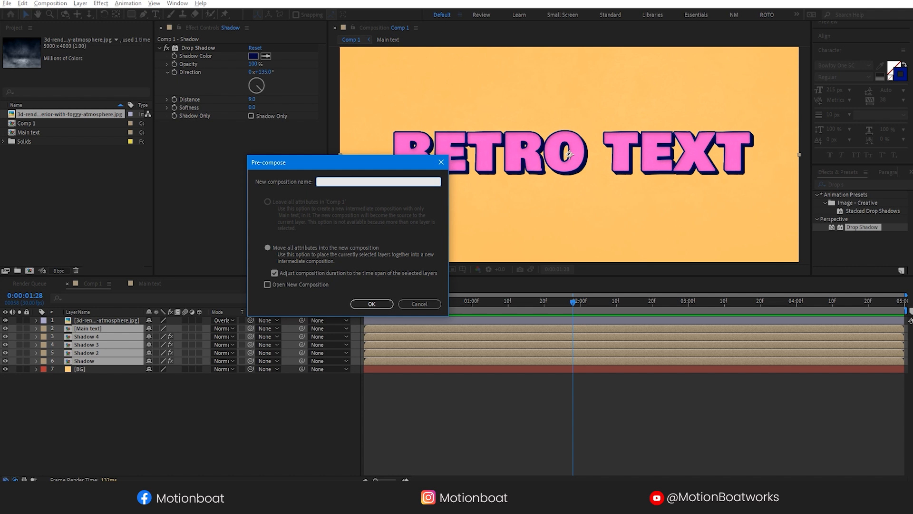
- Pre-compose the text and shadow as 'ALL TEXT' and apply Transform with Skew -8
{"action": "left_click", "coordinate": [371, 304]}
{"action": "type", "text": "Tr"}
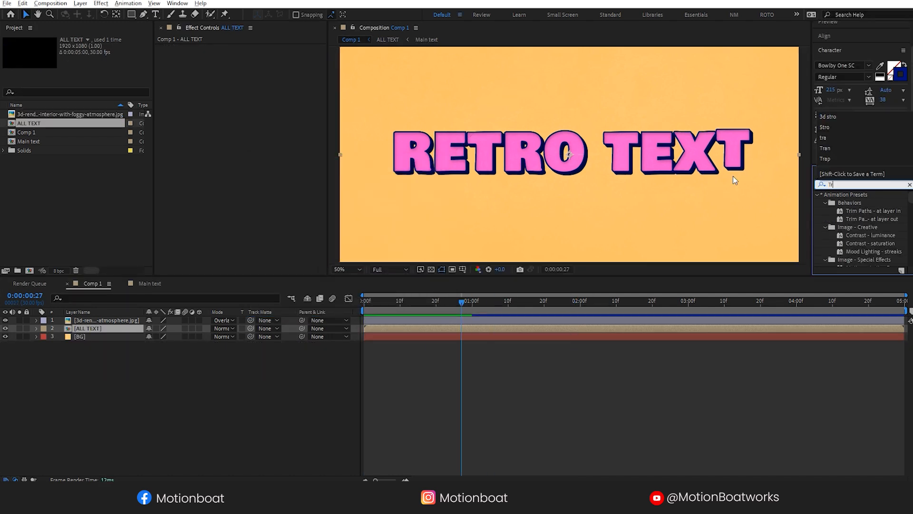
{"action": "type", "text": "ans"}
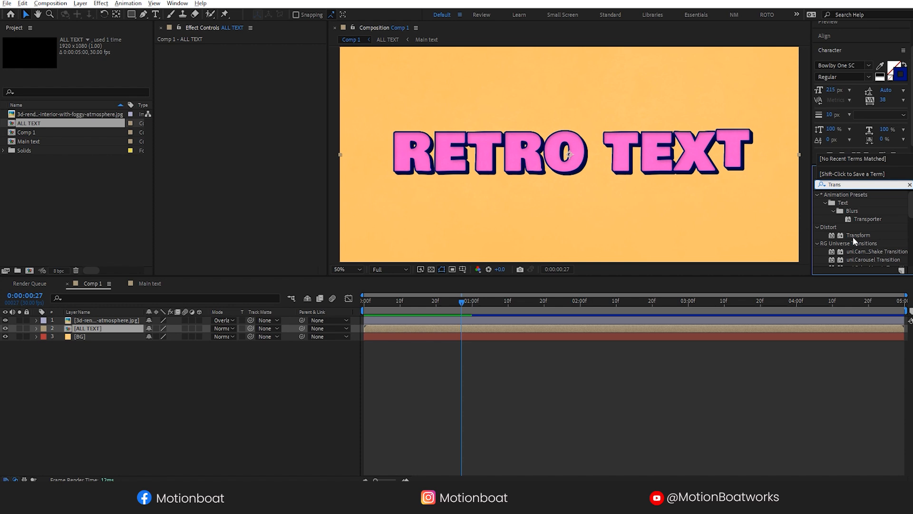
{"action": "double_click", "coordinate": [858, 235]}
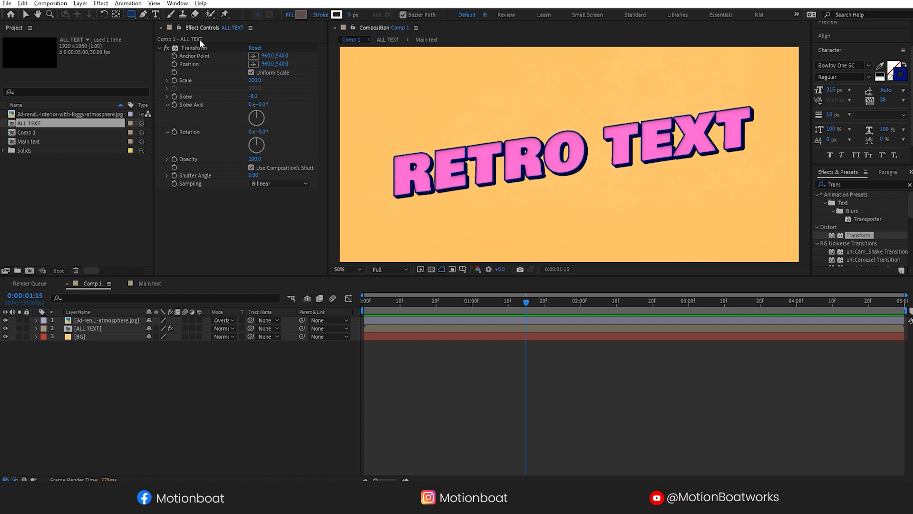
{"action": "left_click", "coordinate": [297, 15]}
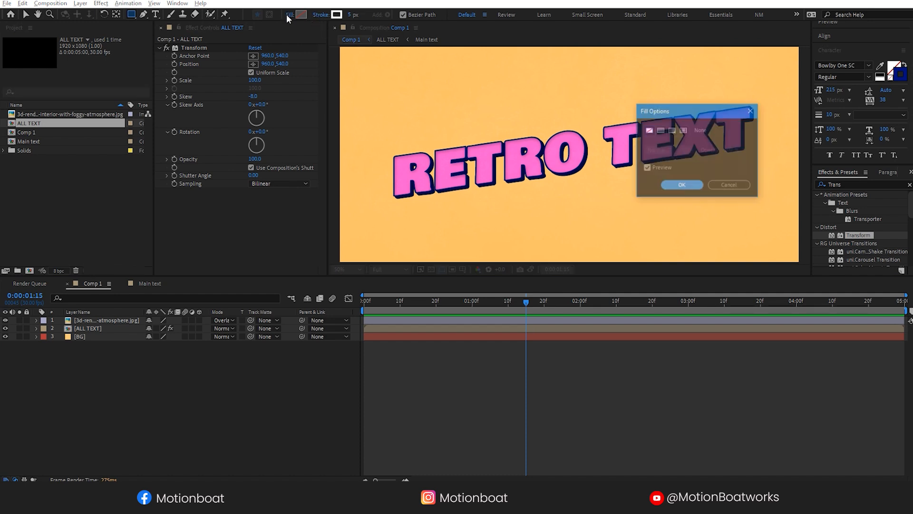
- Set new shapes to a solid fill with no stroke for the white bar
{"action": "left_click", "coordinate": [681, 185]}
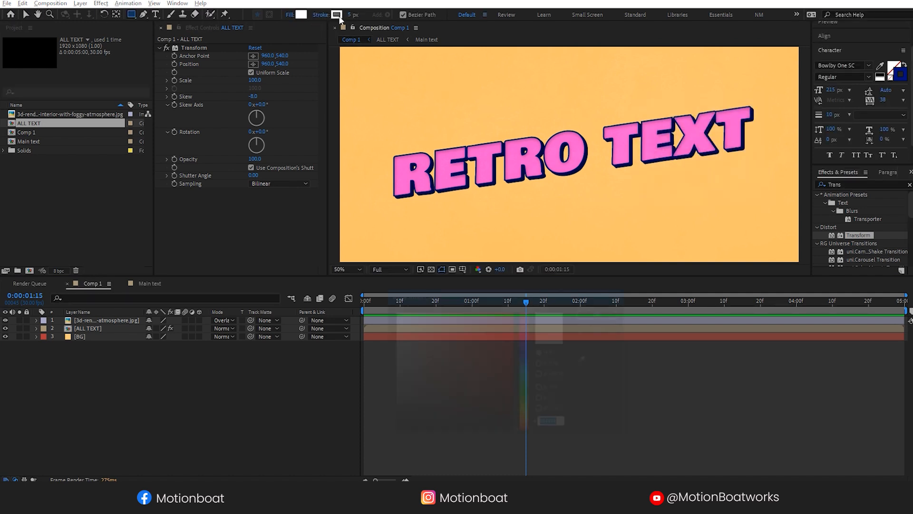
{"action": "left_click", "coordinate": [337, 14]}
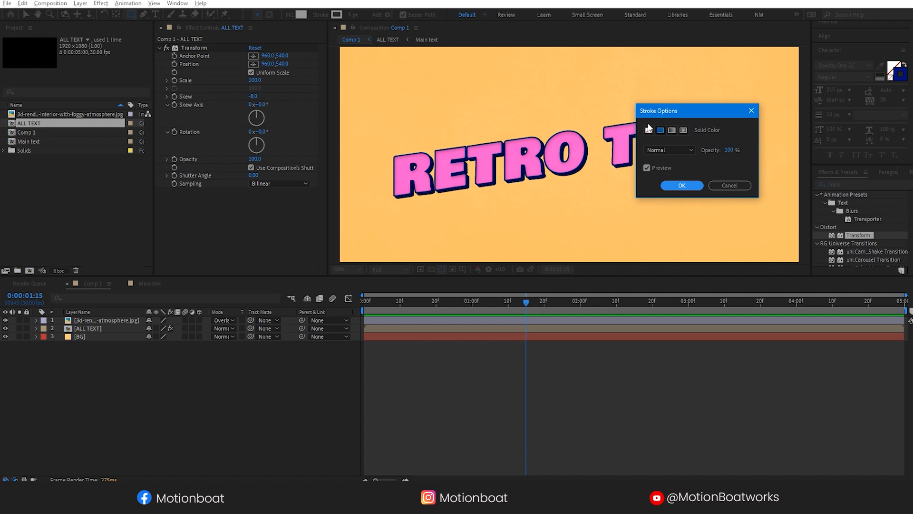
{"action": "left_click", "coordinate": [681, 185]}
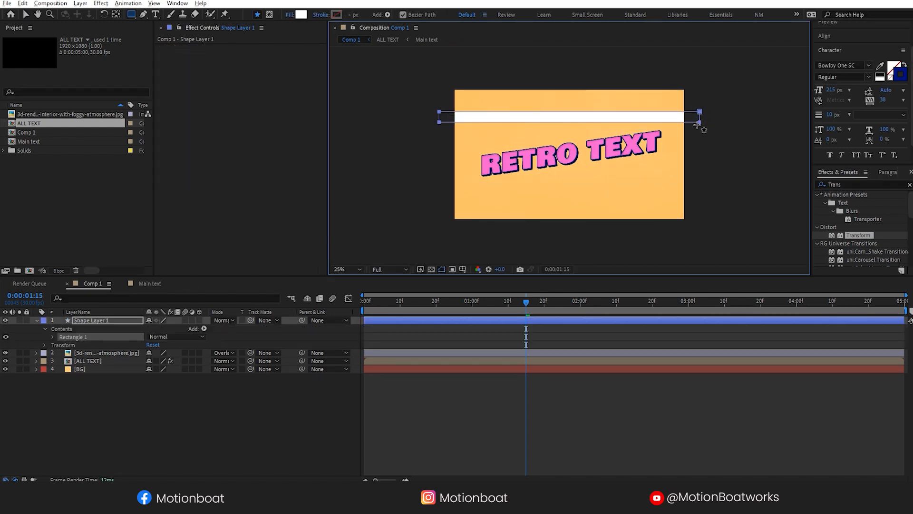
- Keyframe the white bar's Position sweeping down through the text, matted to ALL TEXT in Overlay mode
{"action": "left_click", "coordinate": [67, 396]}
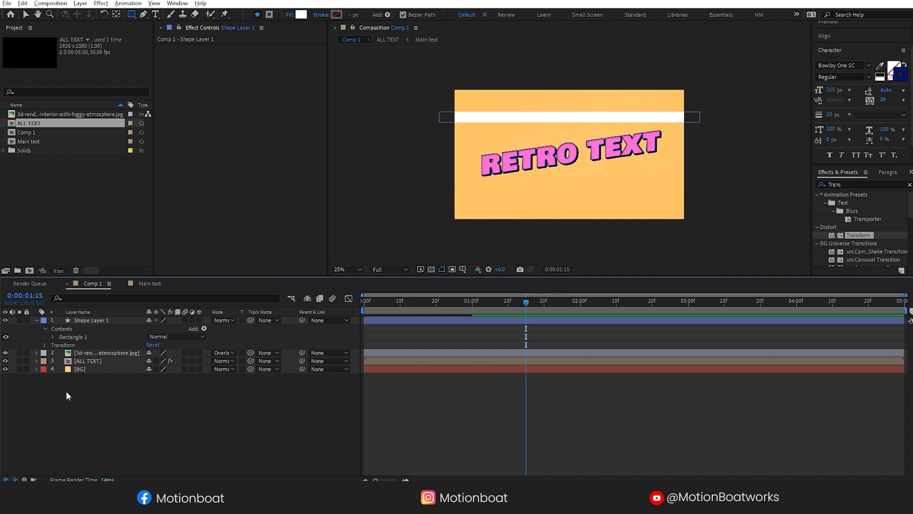
{"action": "left_click", "coordinate": [87, 360]}
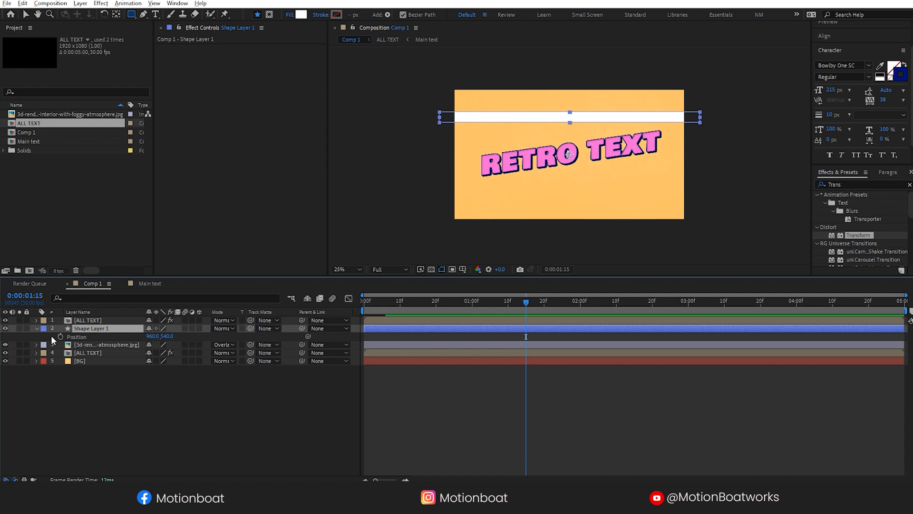
{"action": "left_click", "coordinate": [60, 337]}
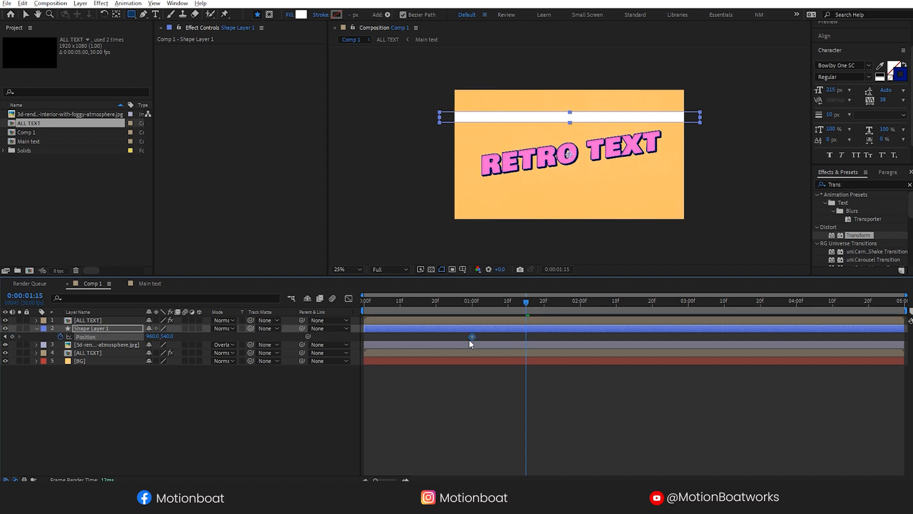
{"action": "left_click", "coordinate": [470, 301]}
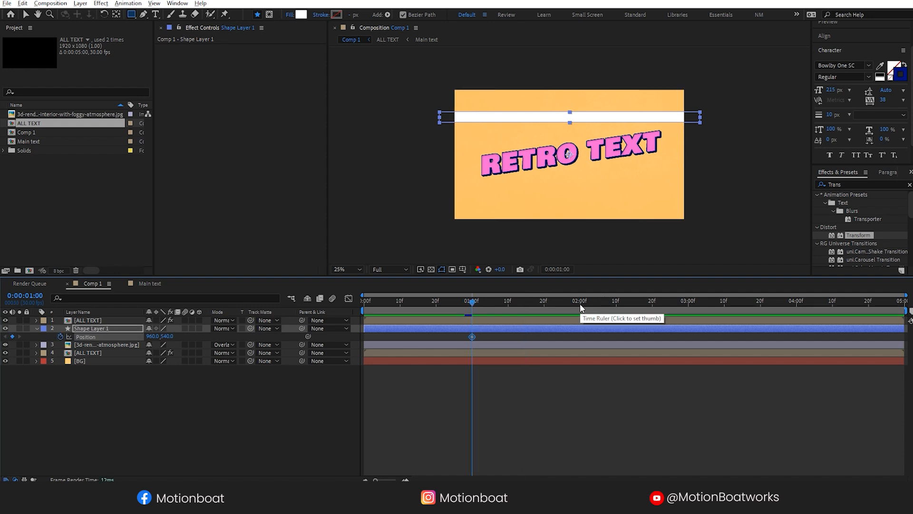
{"action": "left_click", "coordinate": [580, 301]}
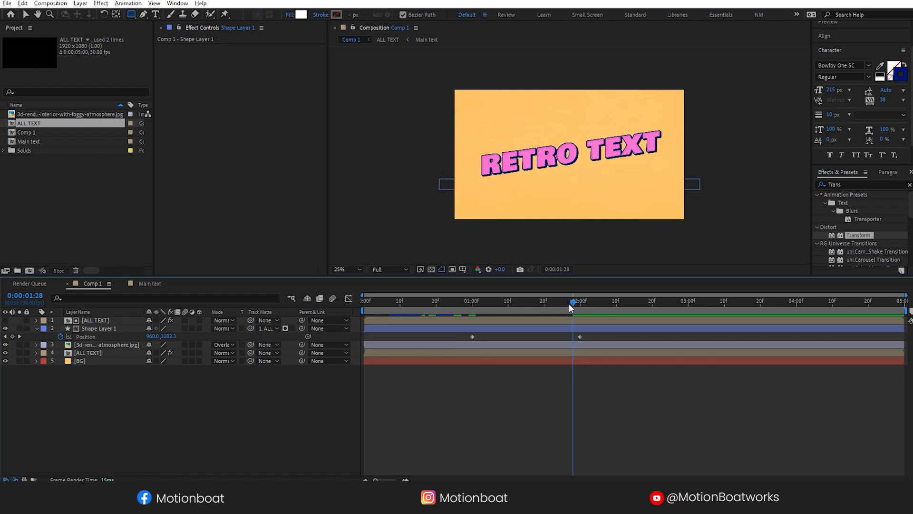
{"action": "left_click", "coordinate": [347, 269]}
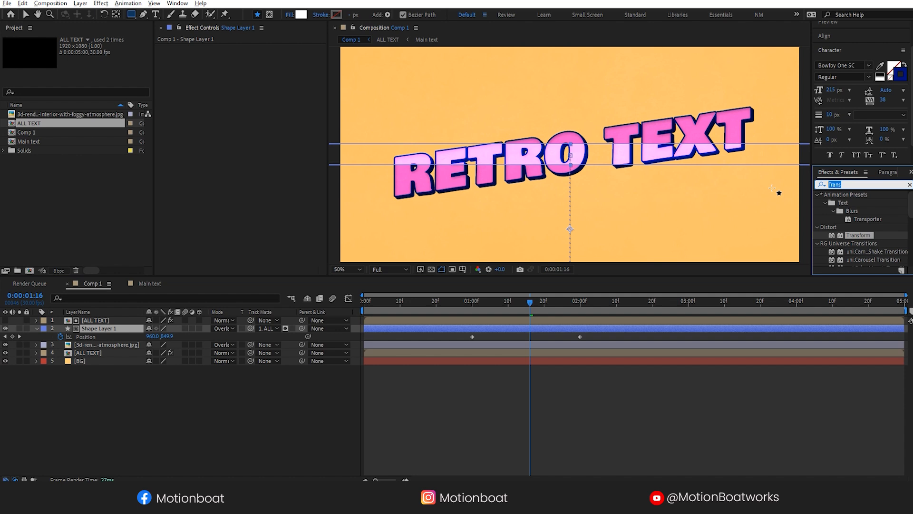
- Apply Turbulent Displace to Shape Layer 1 with Amount 185 and preview a later frame
{"action": "type", "text": "displa"}
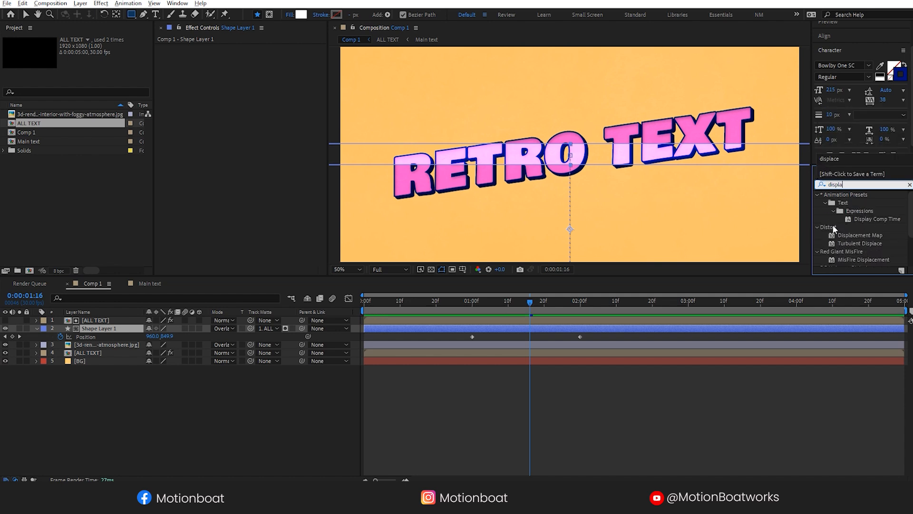
{"action": "double_click", "coordinate": [861, 243]}
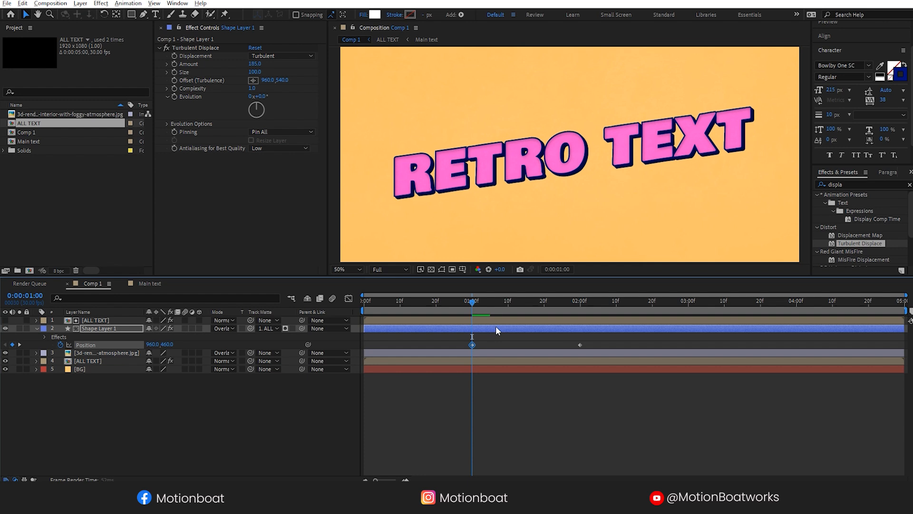
{"action": "left_click", "coordinate": [363, 301]}
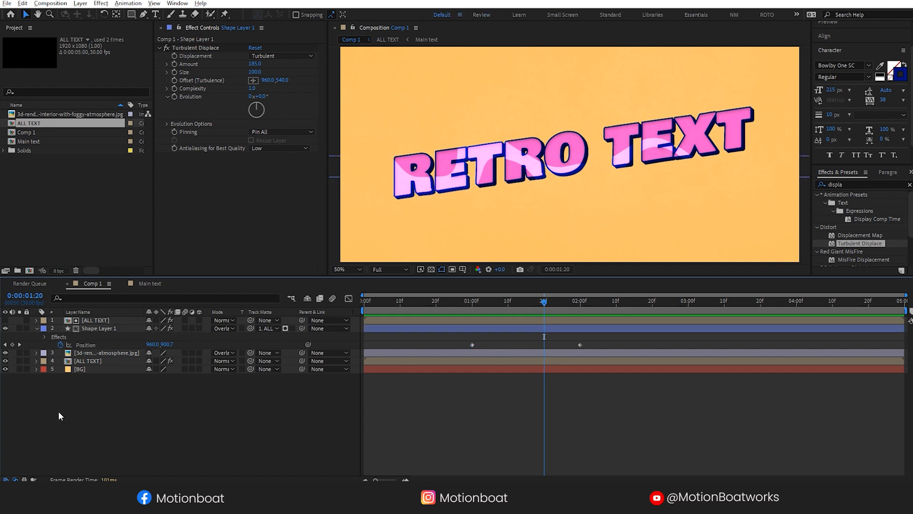
{"action": "left_click", "coordinate": [99, 327]}
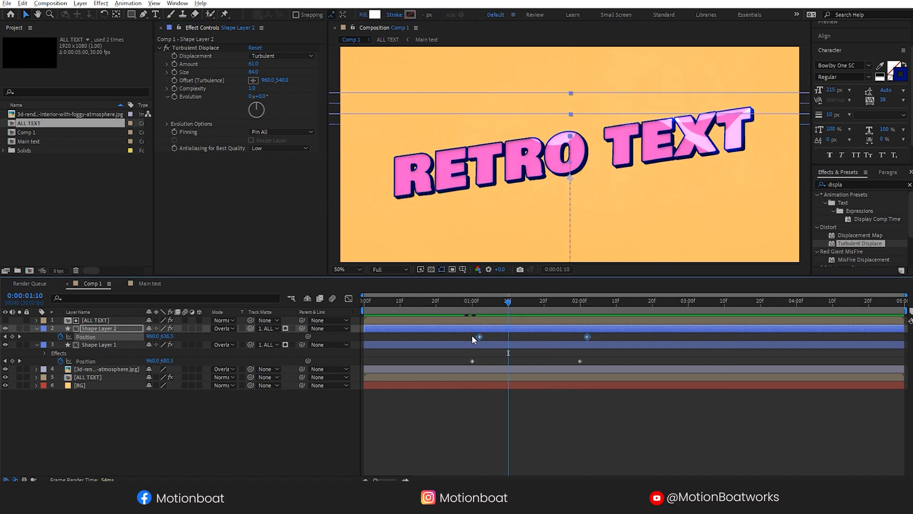
- Shift Shape Layer 2's keyframes later, set Amount 180 and Complexity 1.6, and preview
{"action": "left_click", "coordinate": [503, 301]}
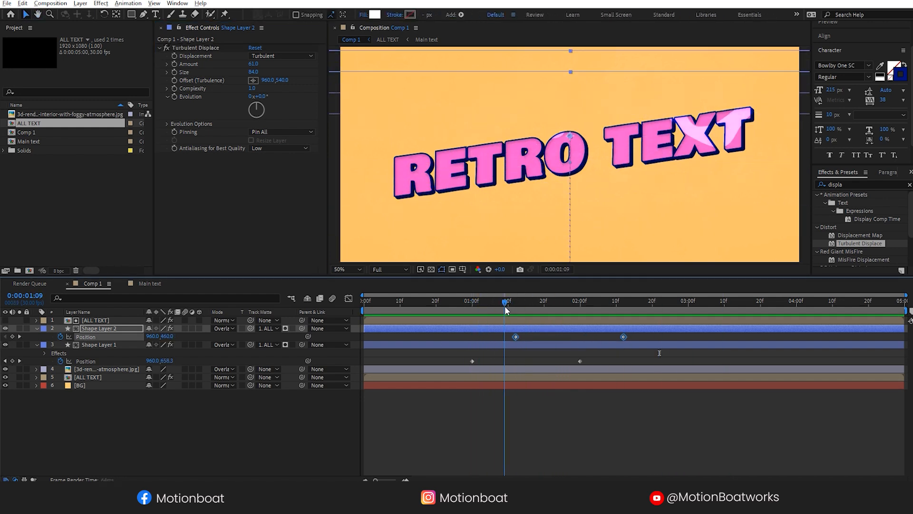
{"action": "left_click", "coordinate": [472, 301]}
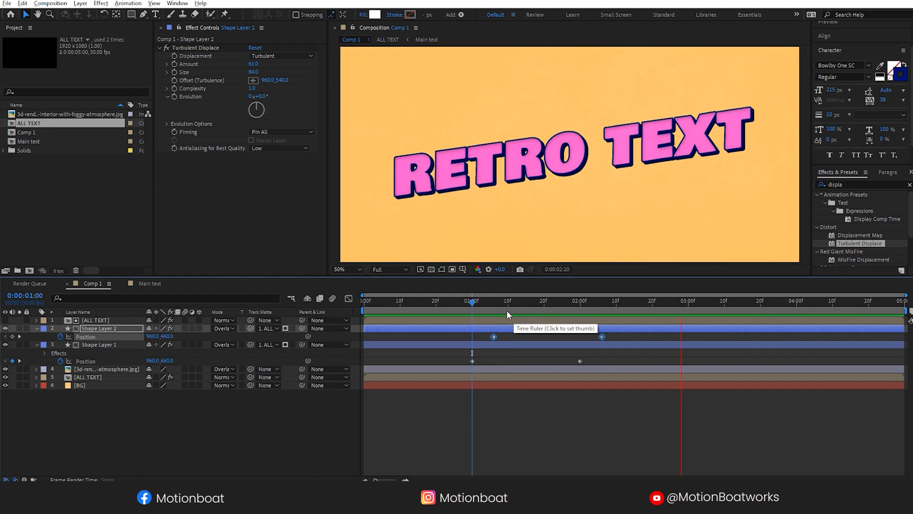
{"action": "left_click", "coordinate": [555, 300]}
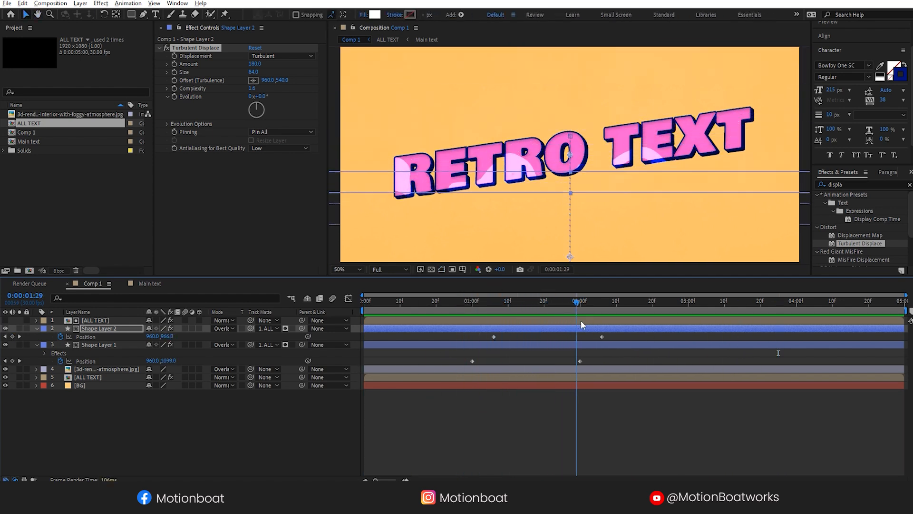
{"action": "left_click", "coordinate": [616, 301]}
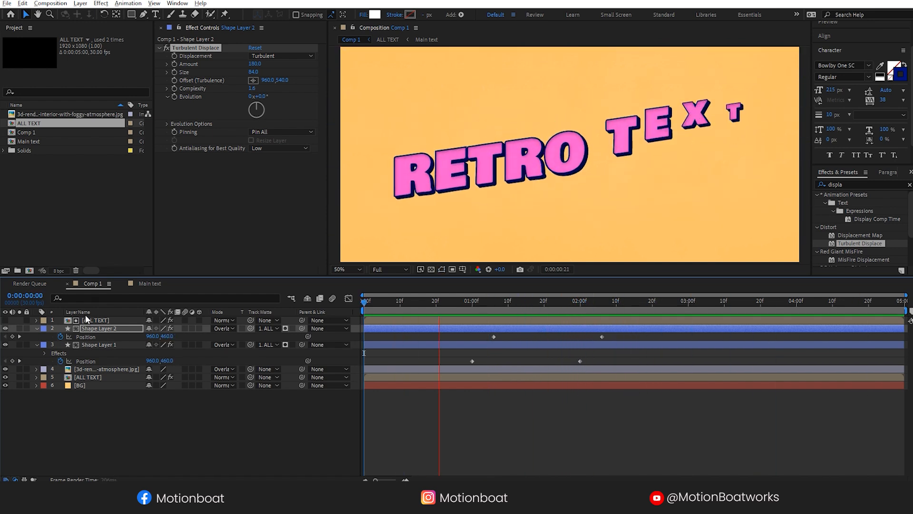
{"action": "left_click", "coordinate": [768, 301]}
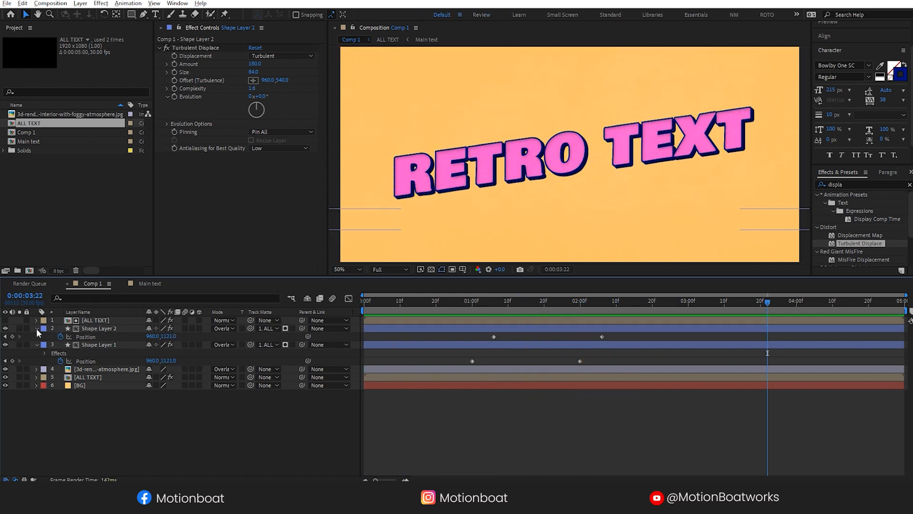
{"action": "left_click", "coordinate": [36, 328]}
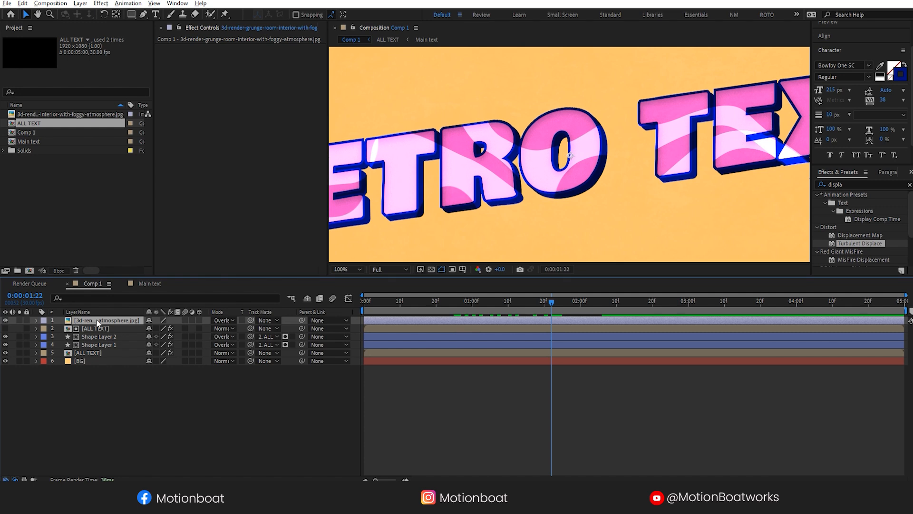
{"action": "mouse_move", "coordinate": [85, 314]}
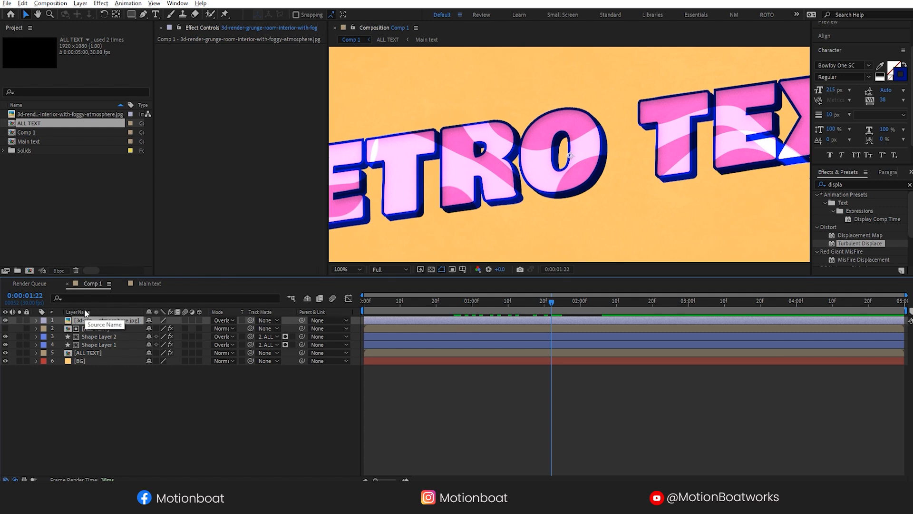
- Put the grunge texture on top in Soft Light mode at 65% opacity
{"action": "left_click", "coordinate": [36, 320]}
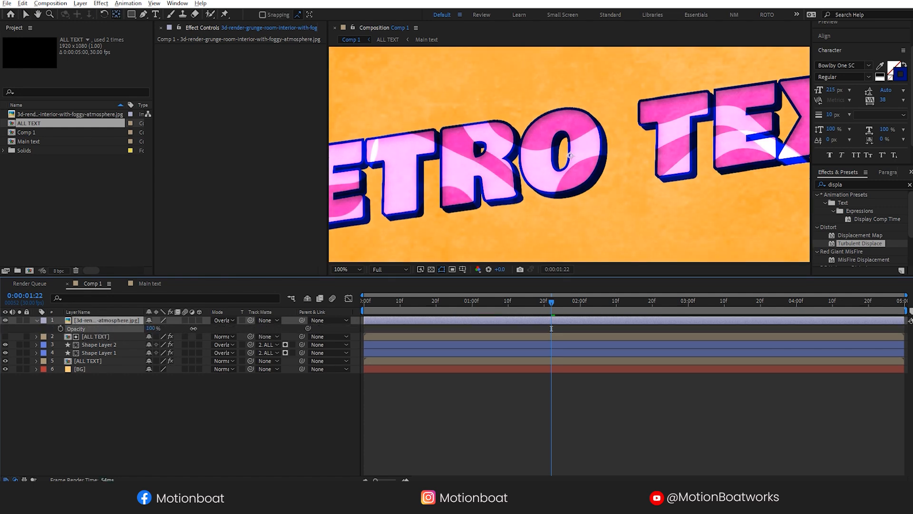
{"action": "left_click", "coordinate": [223, 320]}
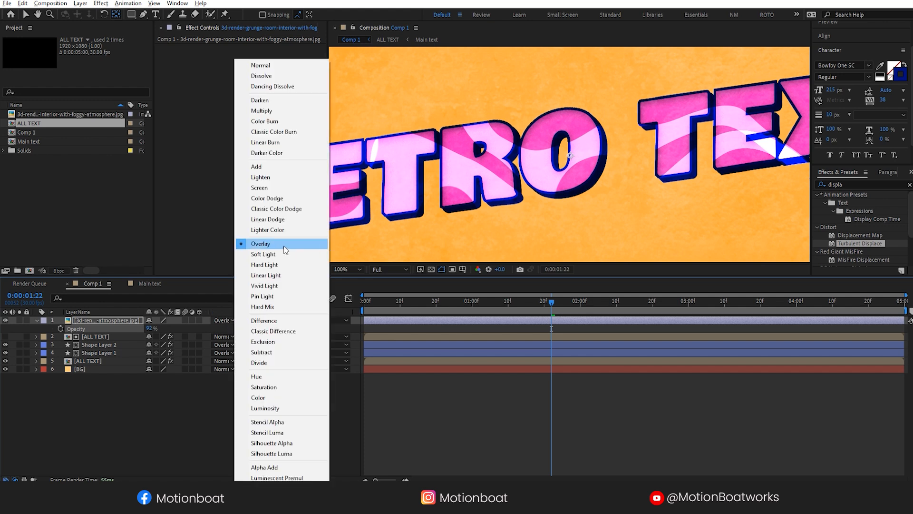
{"action": "left_click", "coordinate": [261, 111]}
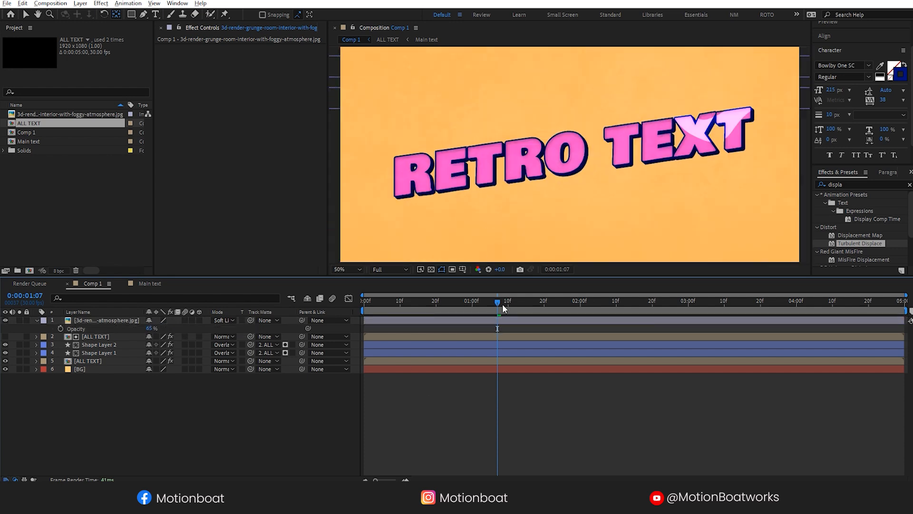
{"action": "left_click", "coordinate": [88, 369]}
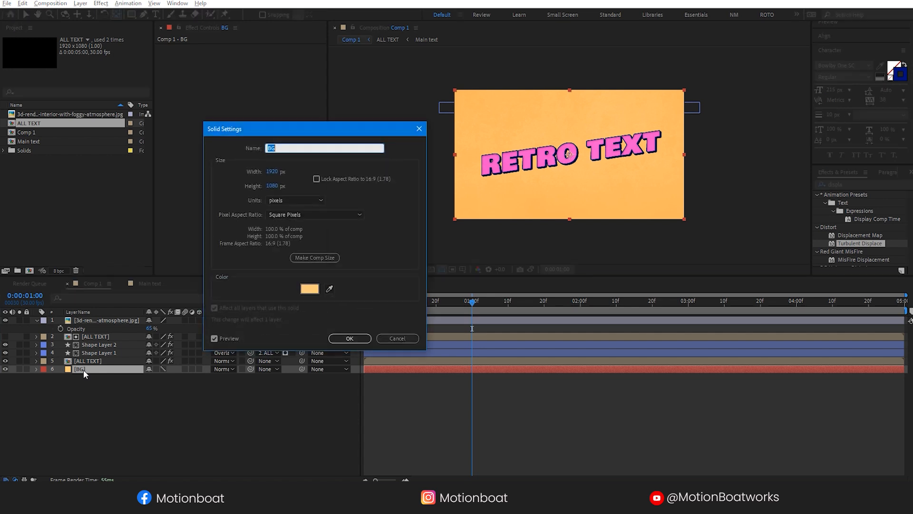
- Change the BG solid's colour to a paler peach
{"action": "left_click", "coordinate": [309, 288]}
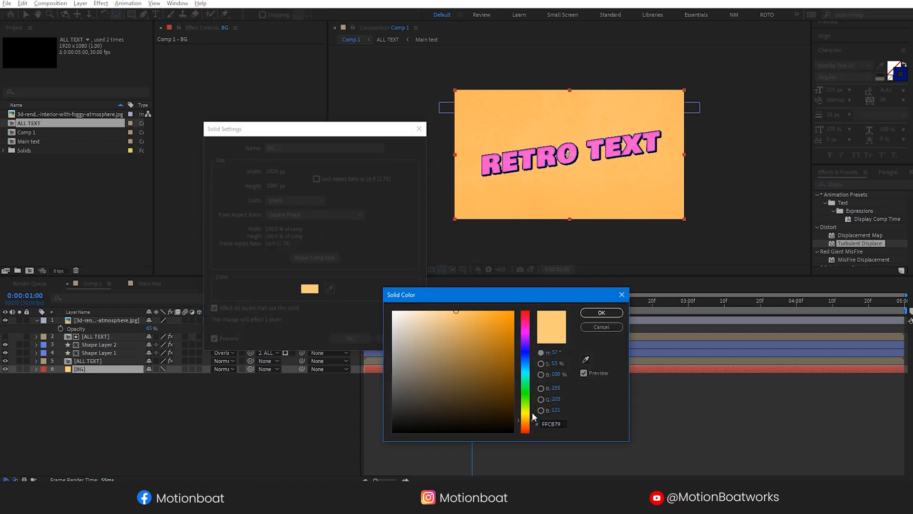
{"action": "left_click", "coordinate": [449, 313]}
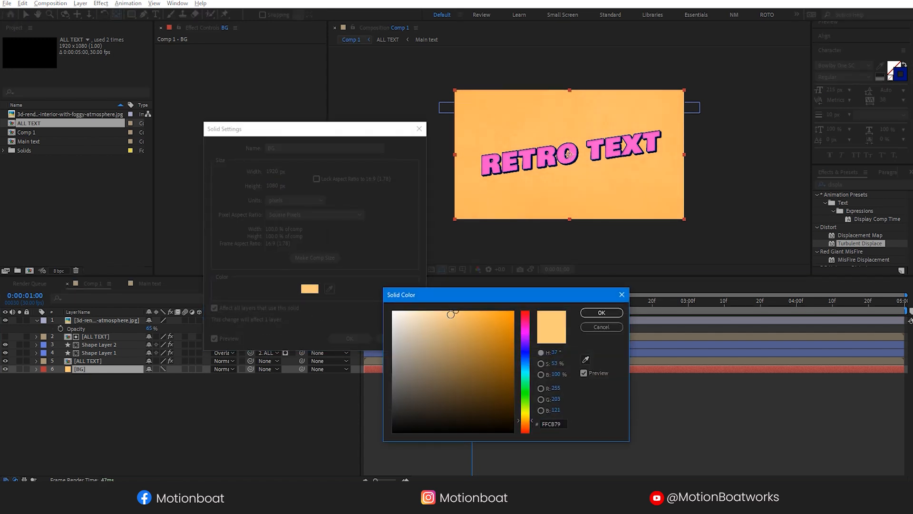
{"action": "left_click", "coordinate": [600, 313]}
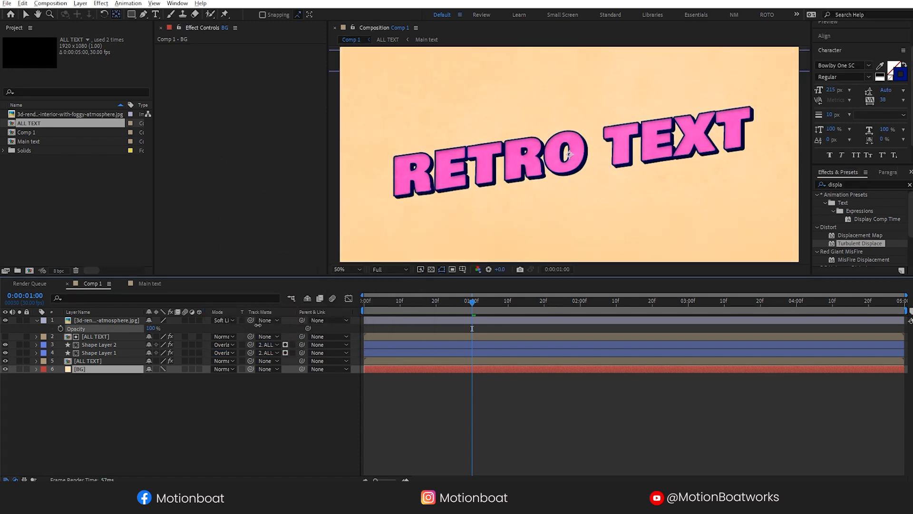
- Set the grunge texture layer to Lighten mode at 65% opacity
{"action": "left_click", "coordinate": [105, 320]}
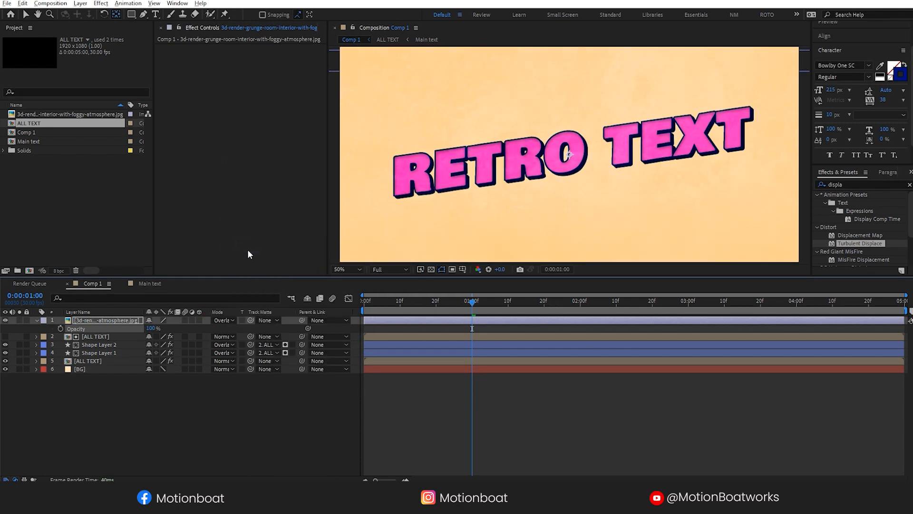
{"action": "left_click", "coordinate": [223, 320]}
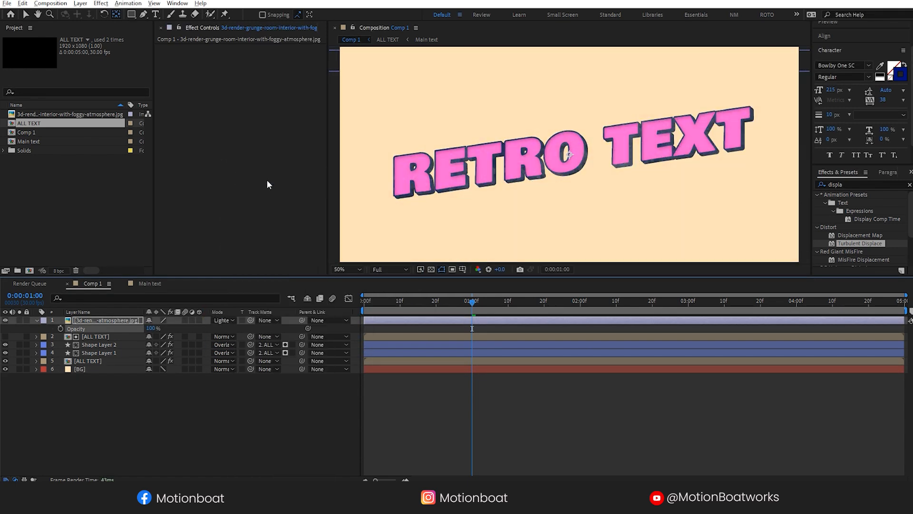
{"action": "double_click", "coordinate": [154, 328]}
{"action": "type", "text": "65"}
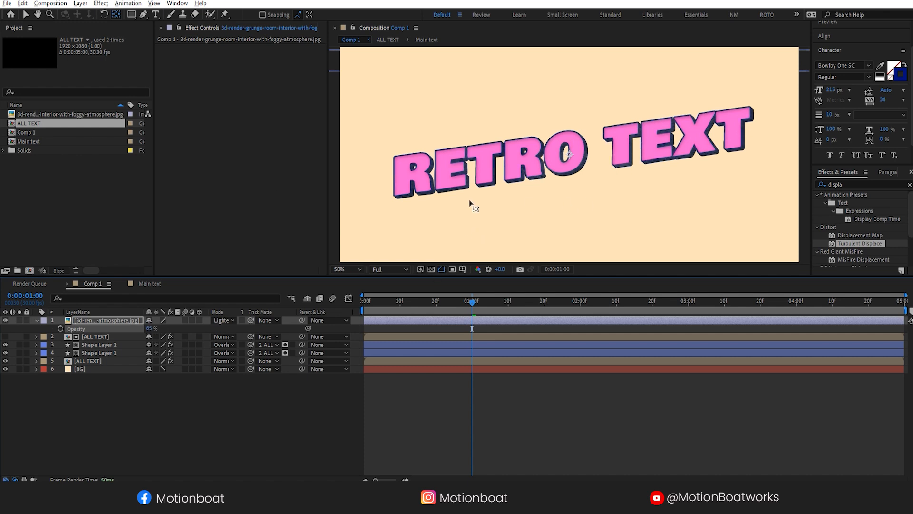
- Create a 1920×1080 composition named 'BG Animation' and confirm the shape stroke setting
{"action": "right_click", "coordinate": [76, 174]}
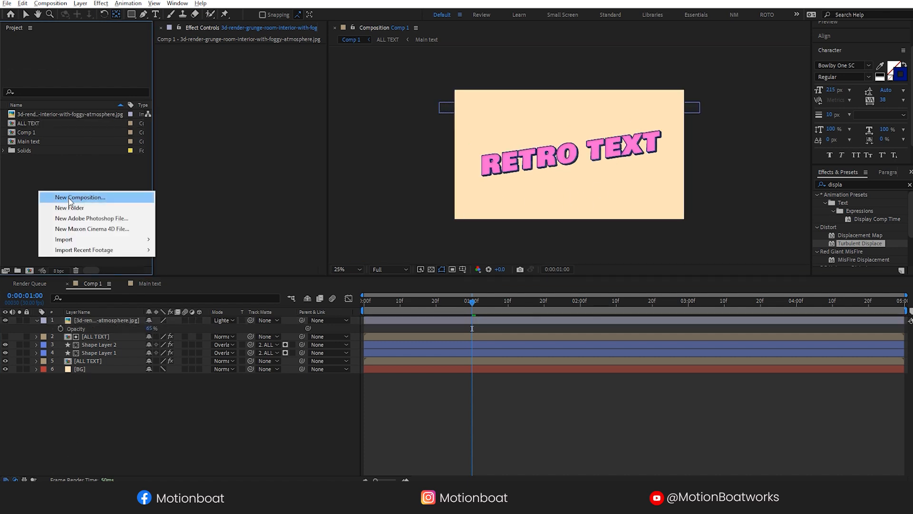
{"action": "left_click", "coordinate": [347, 269]}
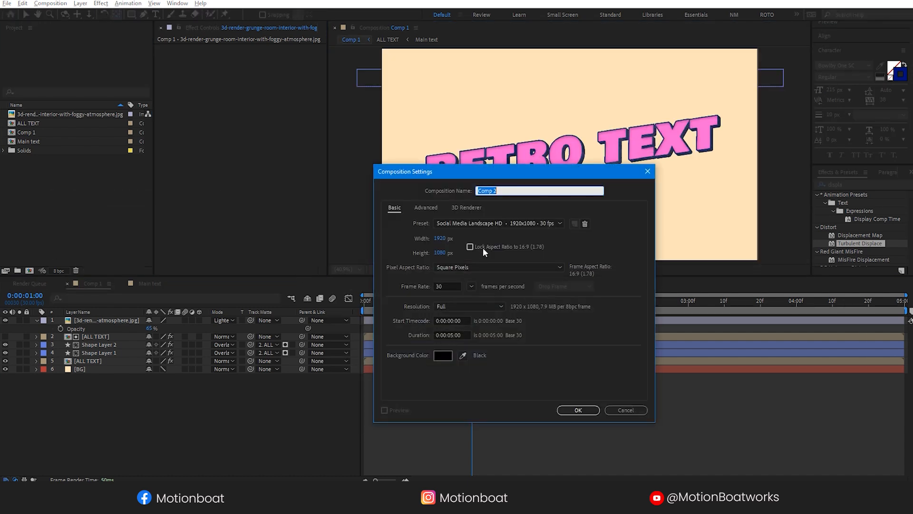
{"action": "type", "text": "BG Animat"}
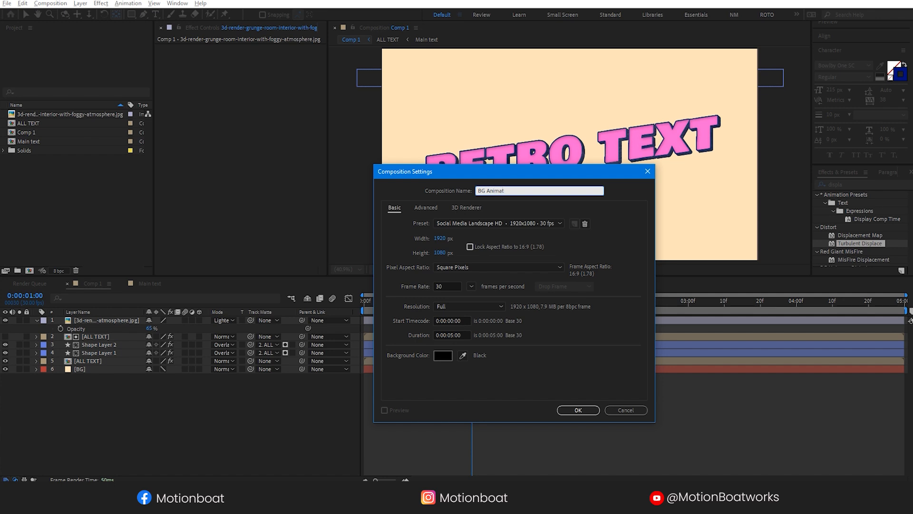
{"action": "left_click", "coordinate": [576, 409]}
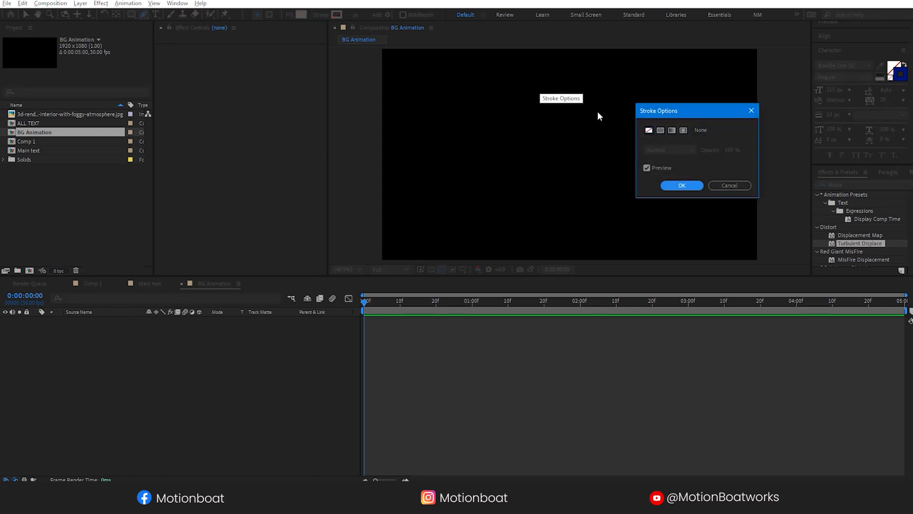
{"action": "left_click", "coordinate": [680, 185]}
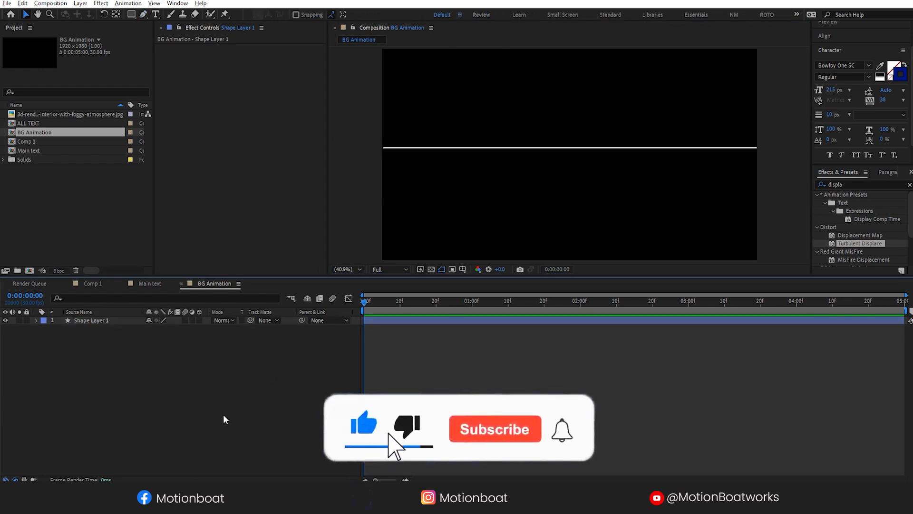
- Add a Repeater to the white line's shape layer with 50 copies
{"action": "left_click", "coordinate": [90, 319]}
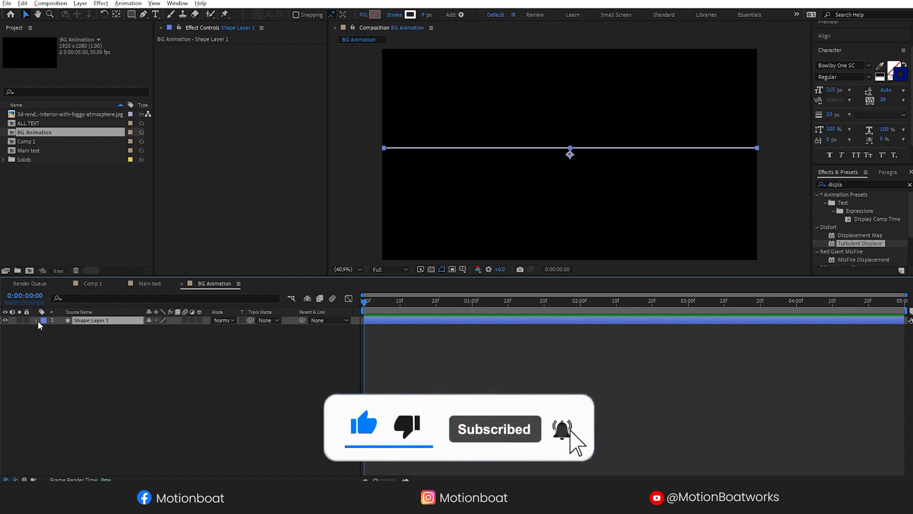
{"action": "left_click", "coordinate": [205, 329]}
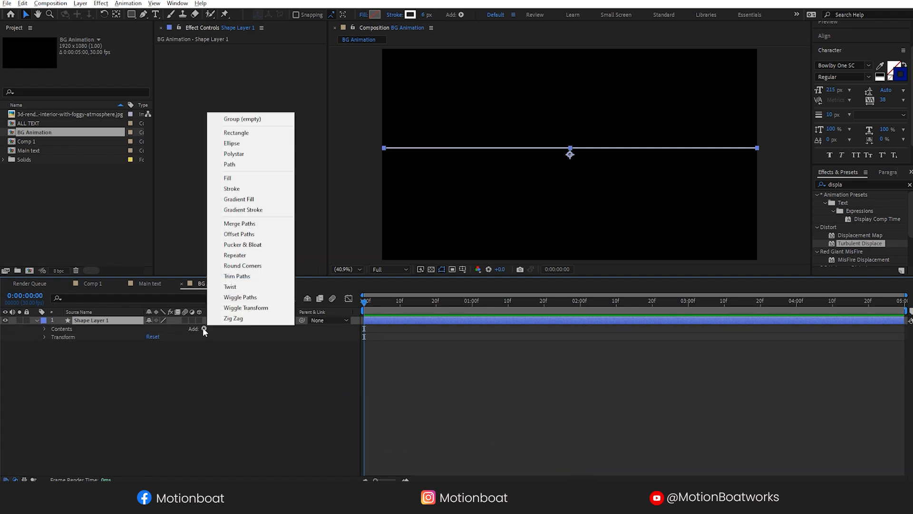
{"action": "left_click", "coordinate": [234, 255]}
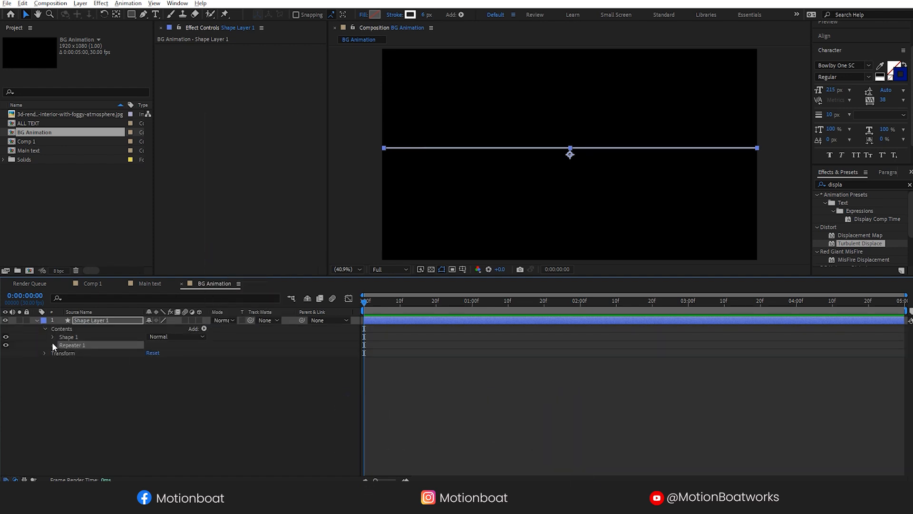
{"action": "left_click", "coordinate": [53, 344]}
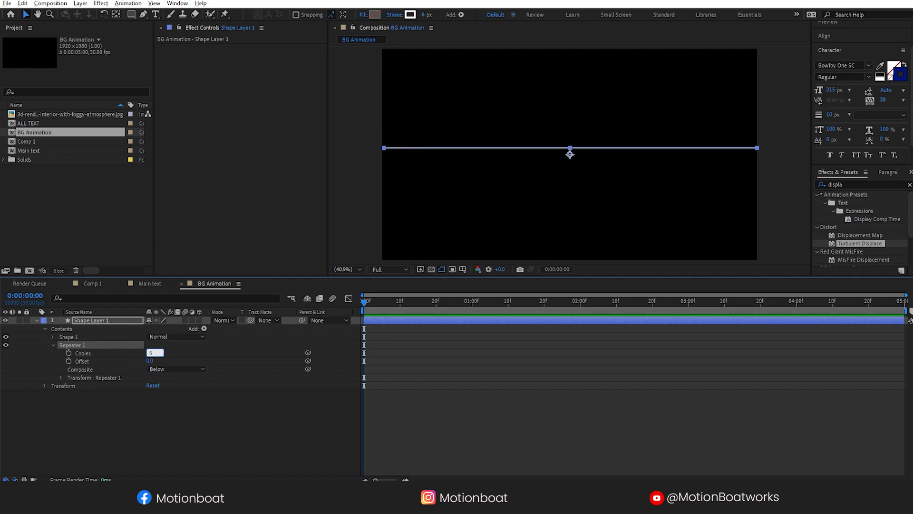
{"action": "left_click", "coordinate": [60, 377]}
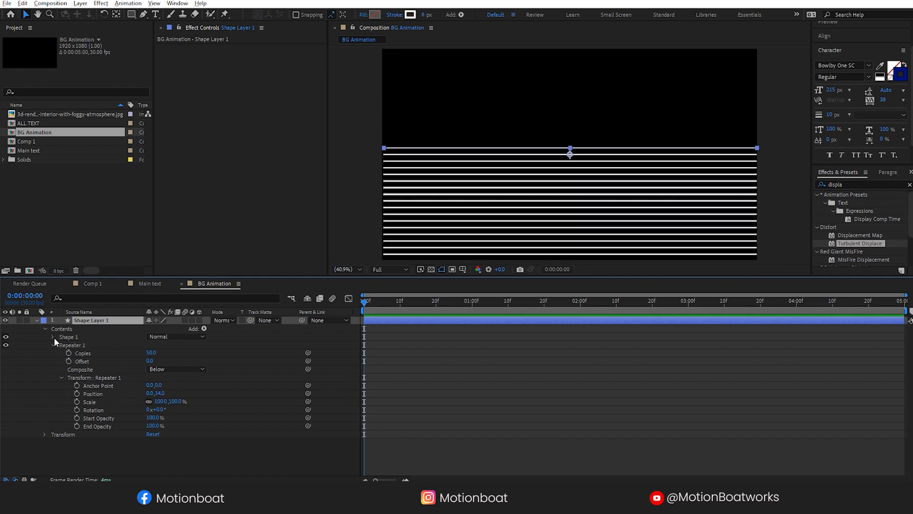
- Set the Repeater position to 0,34 and return the view to 50% zoom
{"action": "left_click", "coordinate": [54, 337]}
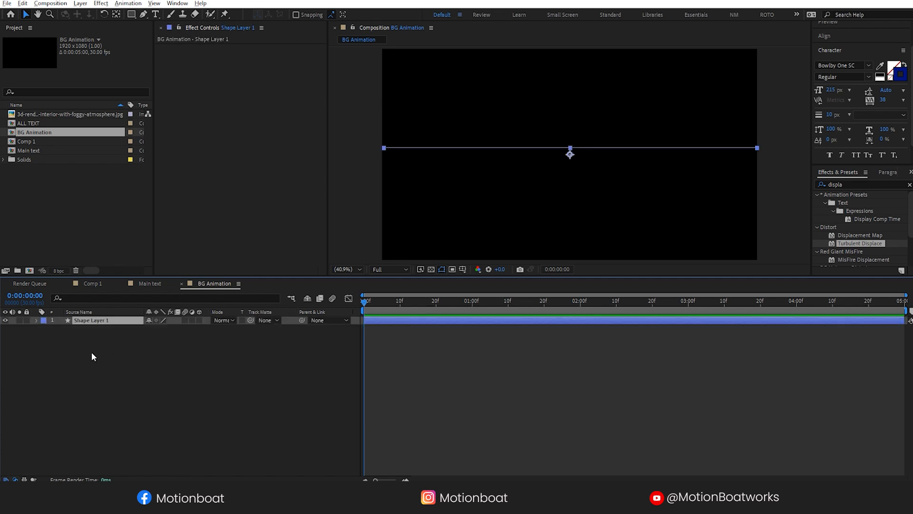
{"action": "left_click", "coordinate": [36, 320]}
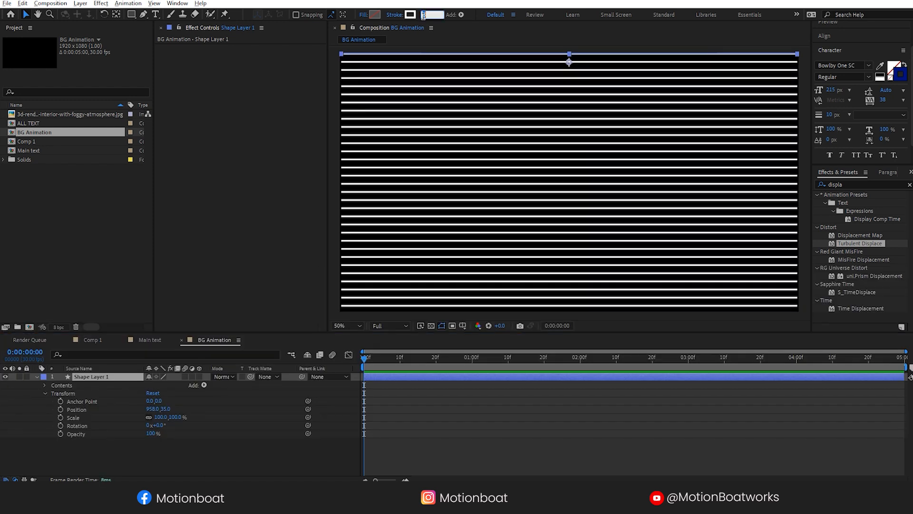
{"action": "left_click", "coordinate": [341, 325]}
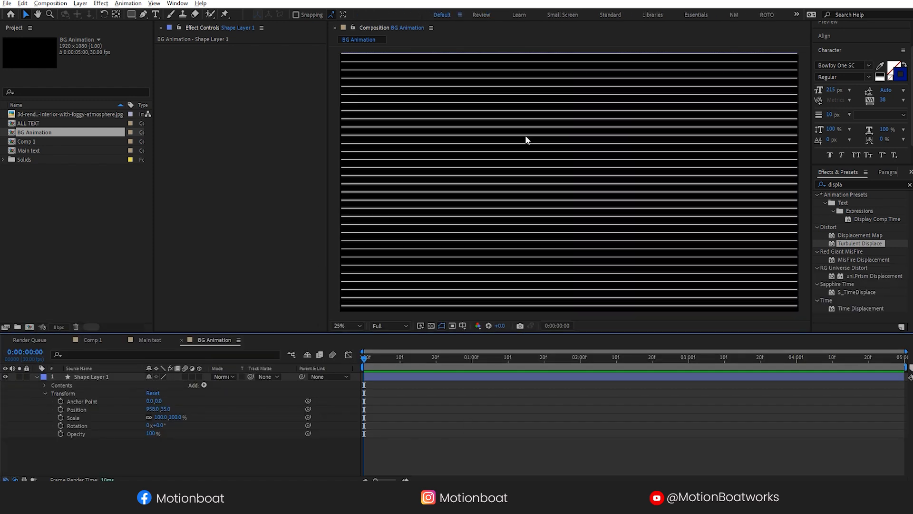
{"action": "left_click", "coordinate": [345, 325]}
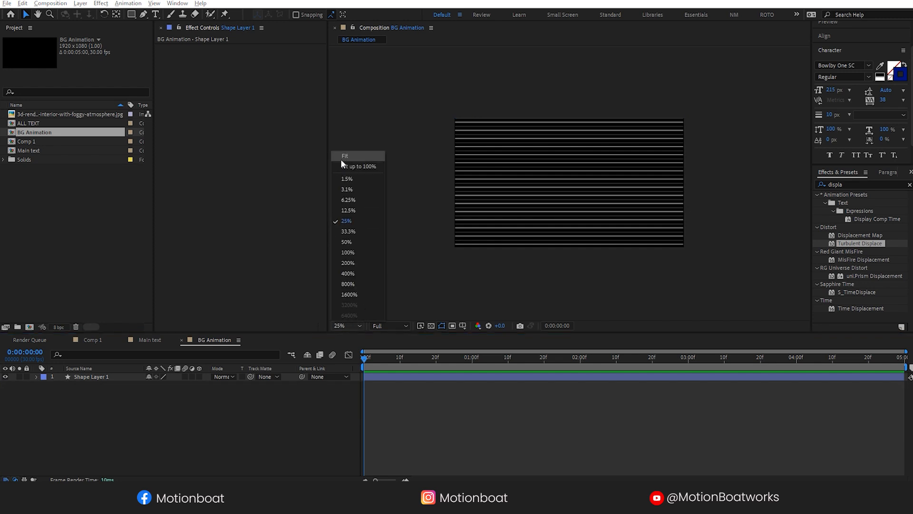
{"action": "left_click", "coordinate": [347, 241]}
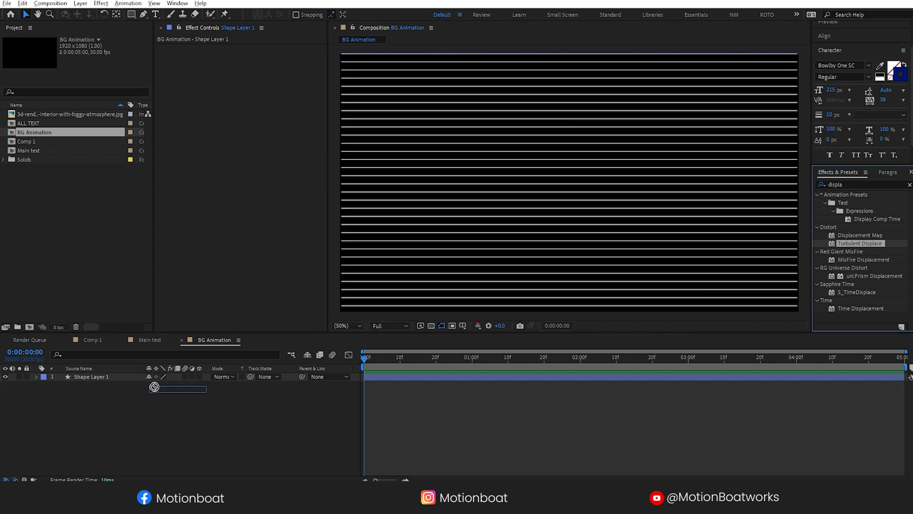
- Add Bulge Turbulent Displace with Evolution expression time*50, then return to Comp 1
{"action": "double_click", "coordinate": [861, 243]}
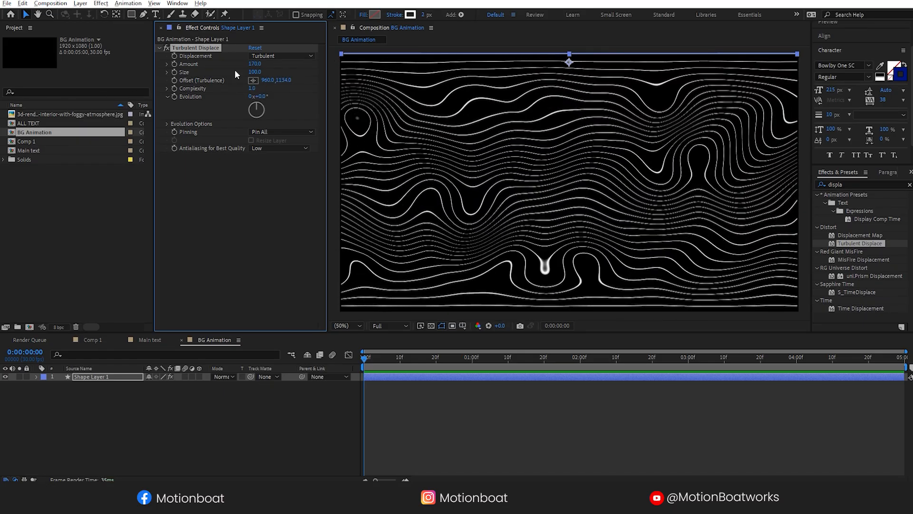
{"action": "left_click", "coordinate": [252, 72]}
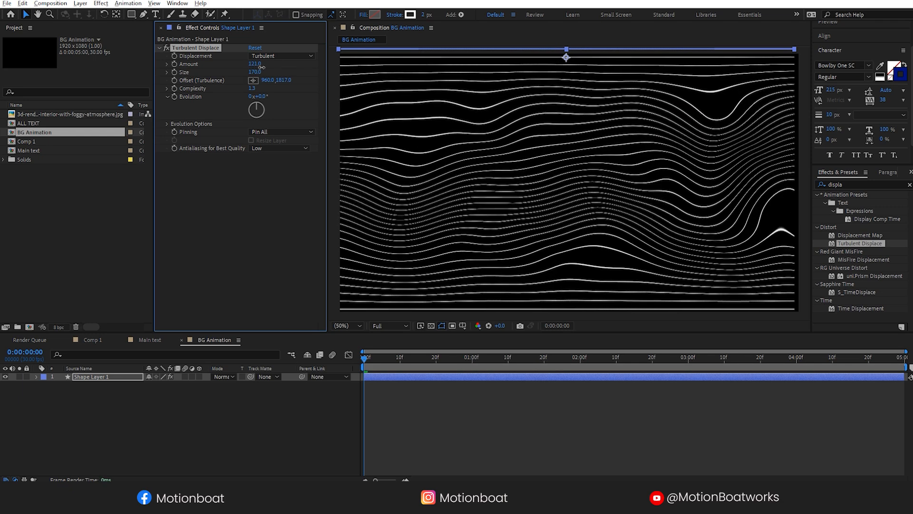
{"action": "left_click", "coordinate": [280, 56]}
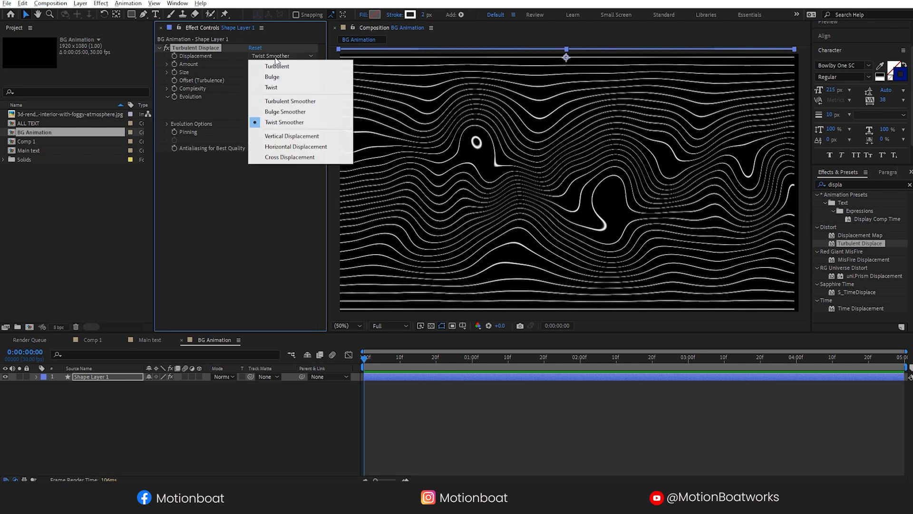
{"action": "left_click", "coordinate": [272, 77]}
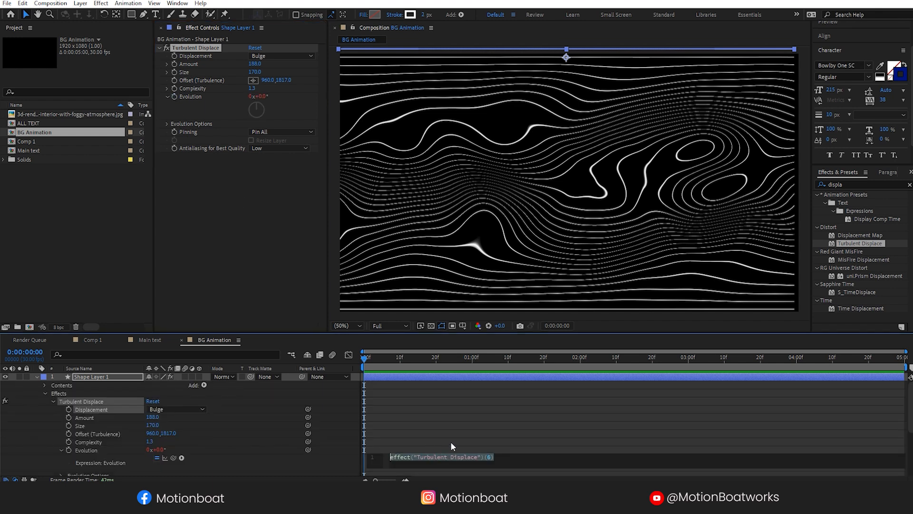
{"action": "type", "text": "time*50"}
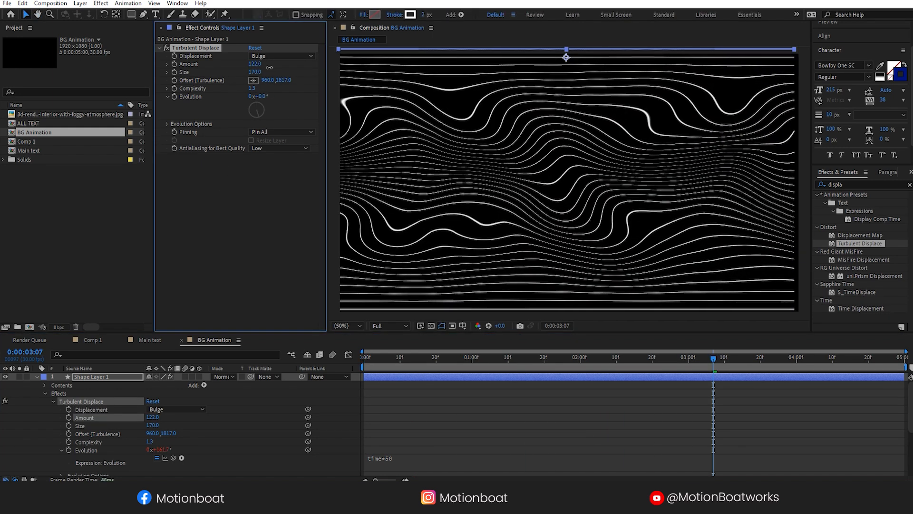
{"action": "left_click", "coordinate": [90, 340]}
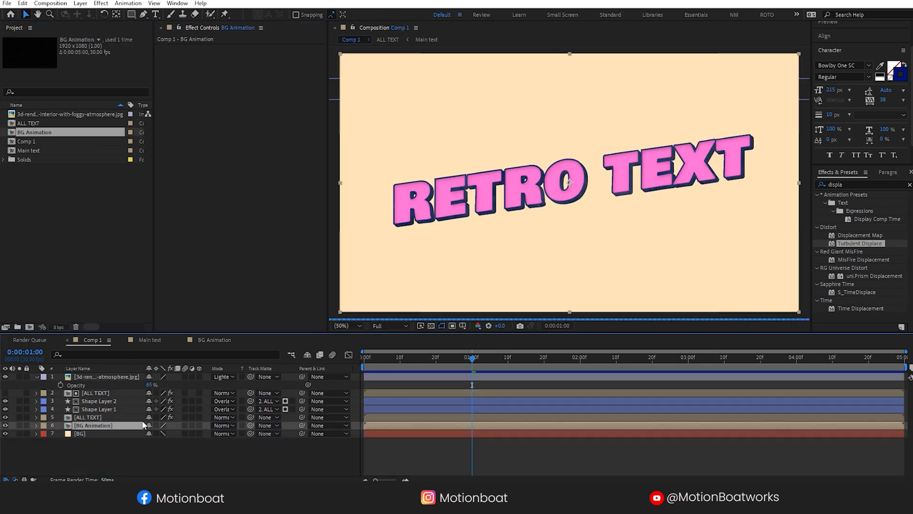
- Apply a Fill effect to BG Animation with dark brown #735422
{"action": "right_click", "coordinate": [92, 425]}
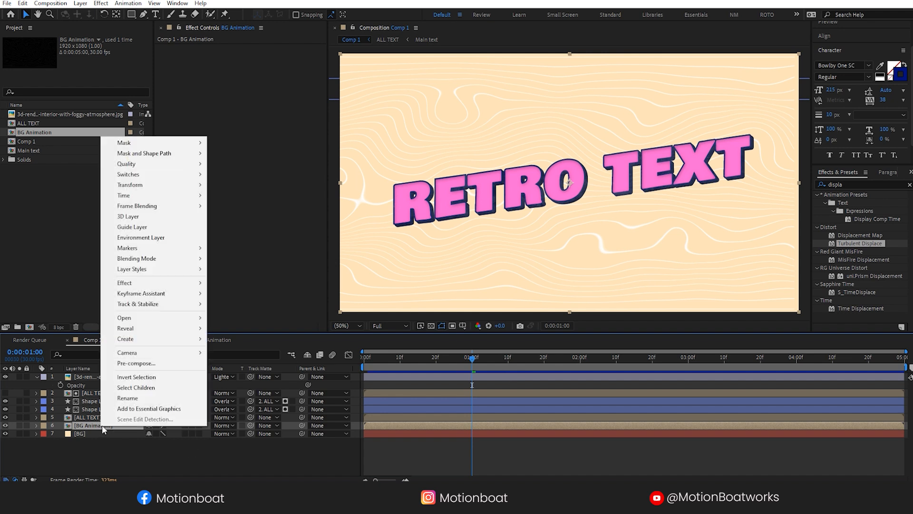
{"action": "left_click", "coordinate": [125, 282]}
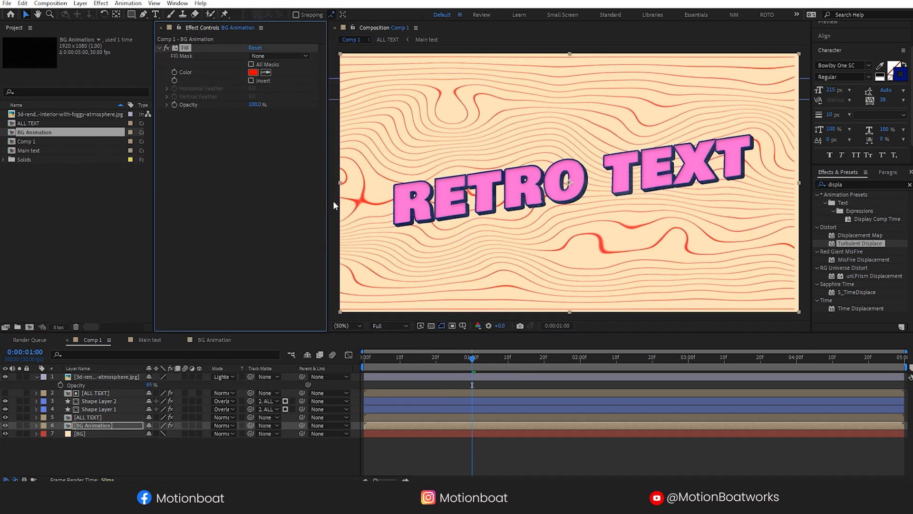
{"action": "left_click", "coordinate": [253, 71]}
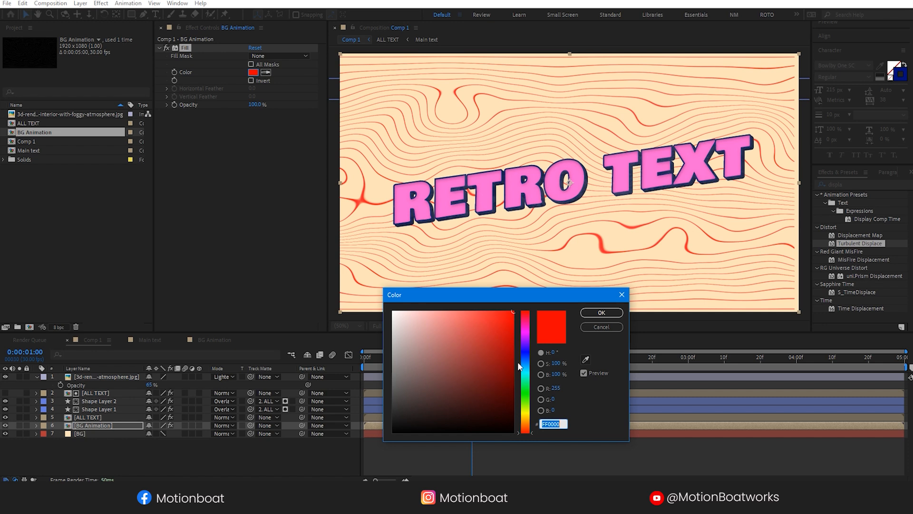
{"action": "left_click", "coordinate": [479, 379]}
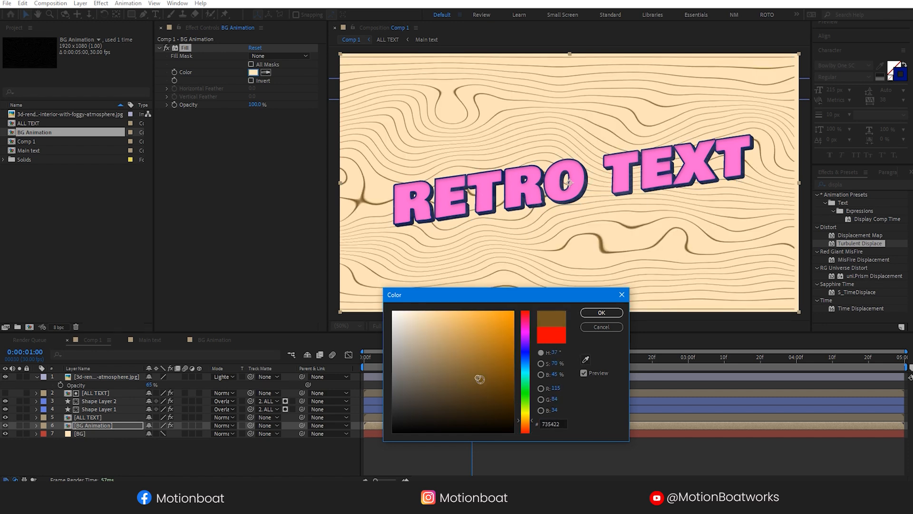
{"action": "left_click", "coordinate": [600, 313]}
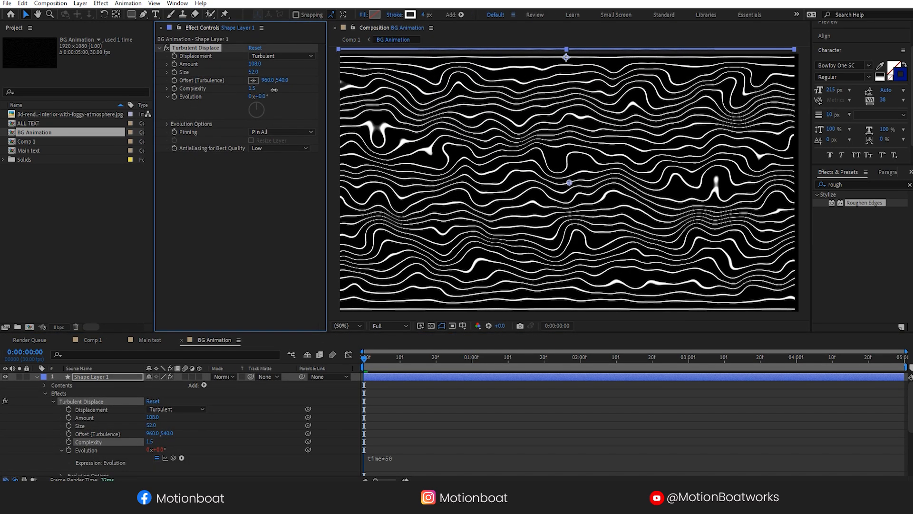
- Adjust the Turbulent Displace size and amount, then return to Comp 1
{"action": "left_click", "coordinate": [107, 433]}
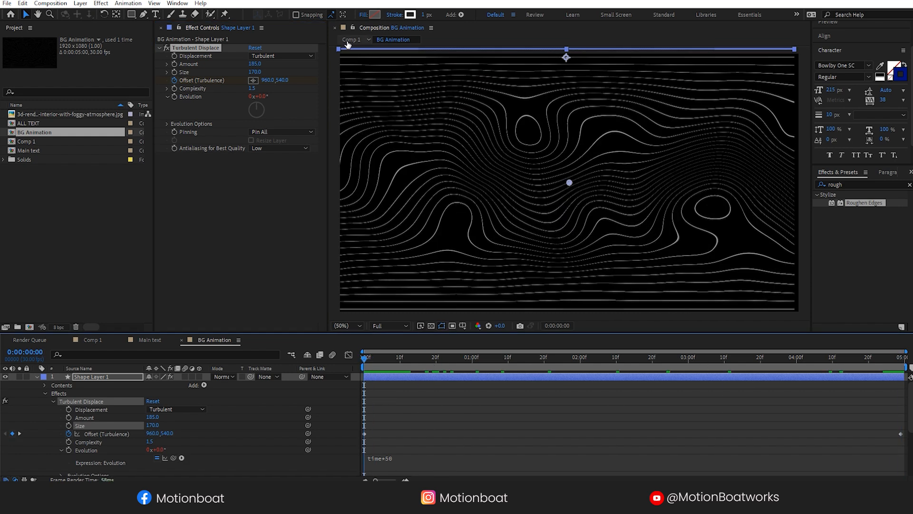
{"action": "left_click", "coordinate": [91, 339]}
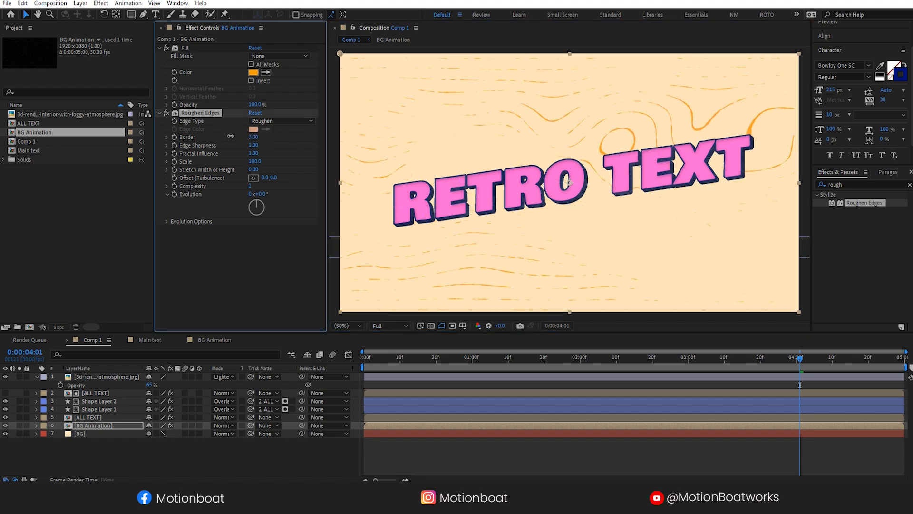
- Raise Roughen Edges sharpness, darken the line fill, and reveal BG Animation's opacity
{"action": "left_click_drag", "start_coordinate": [254, 137], "coordinate": [254, 137]}
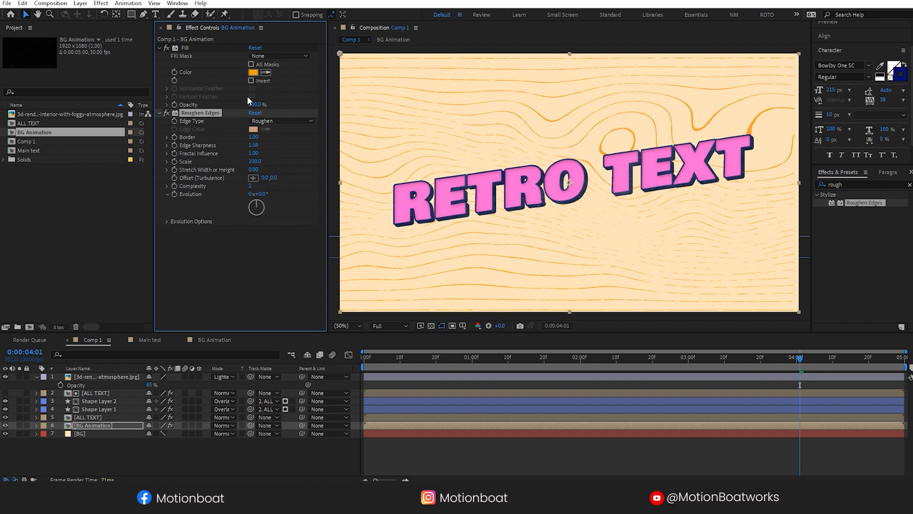
{"action": "left_click", "coordinate": [254, 71]}
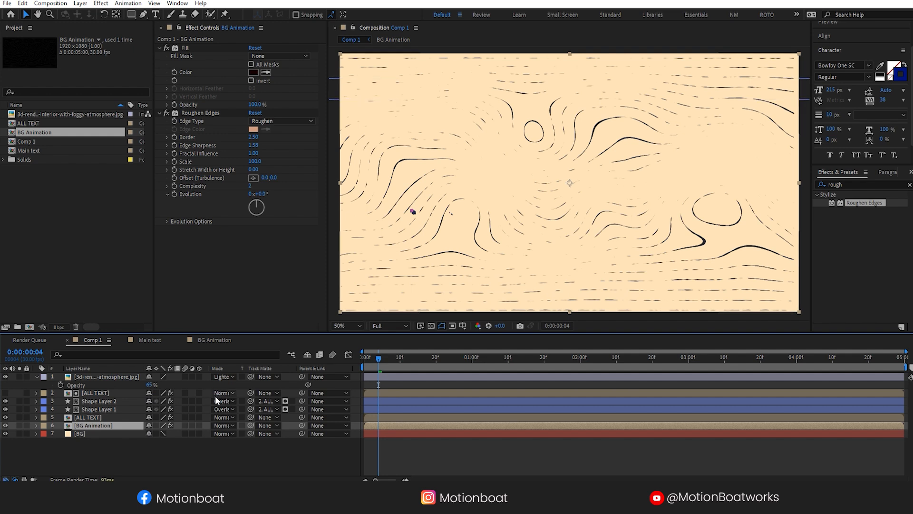
{"action": "left_click", "coordinate": [17, 425]}
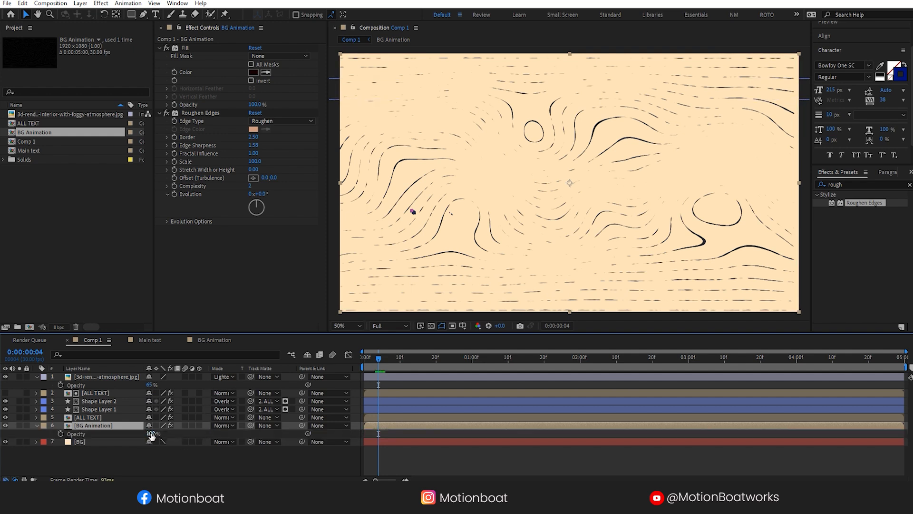